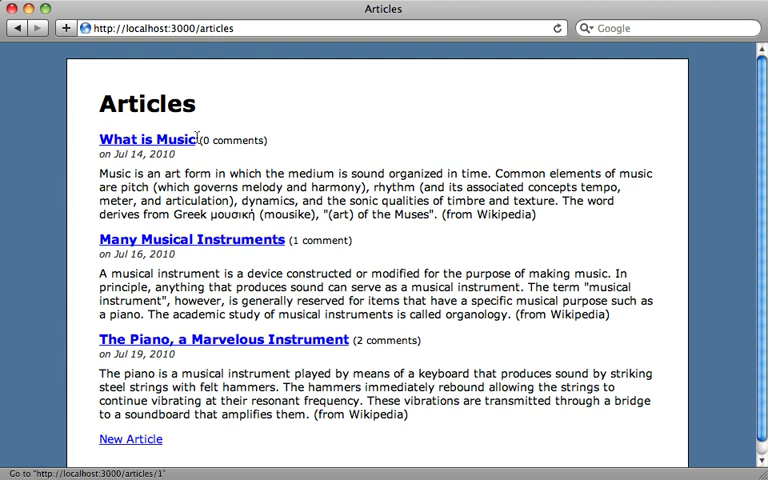
mouse_move(71, 201)
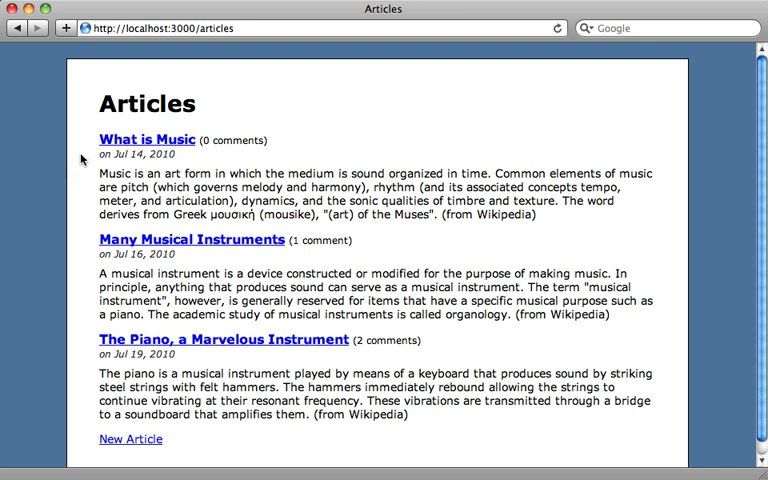
mouse_move(82, 137)
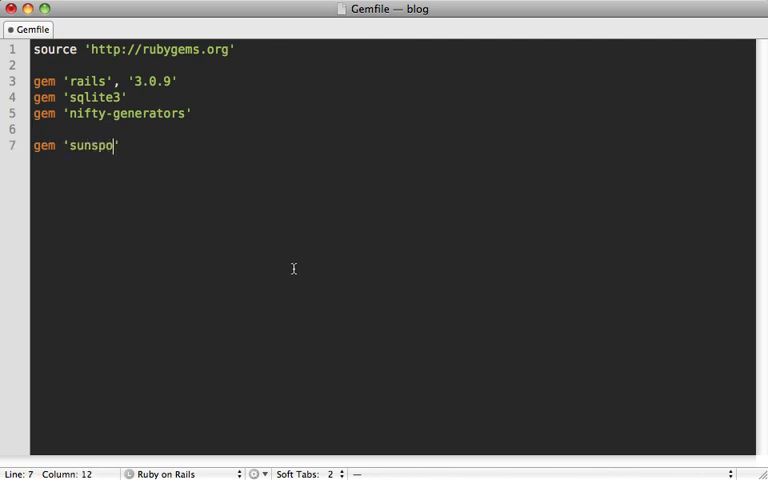
Step: Finish typing the gem 'sunspot_rails' line in the blog's Gemfile
type("t_rails'")
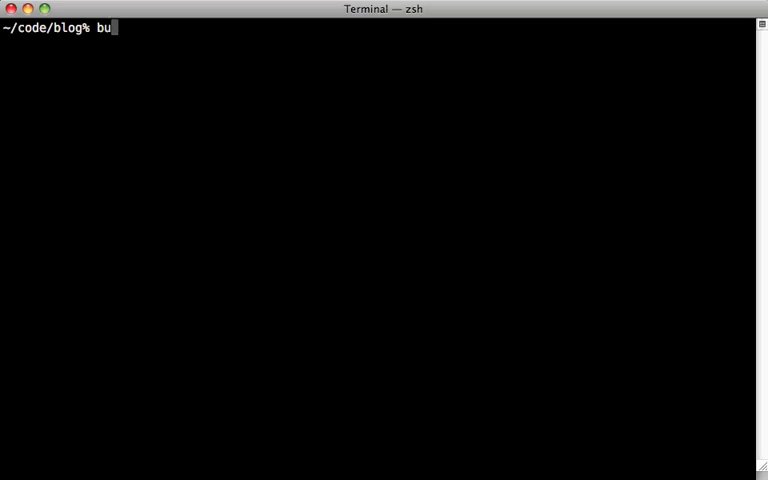
Step: Run bundle, then rails g sunspot_rails:install to create config/sunspot.yml
key("Return")
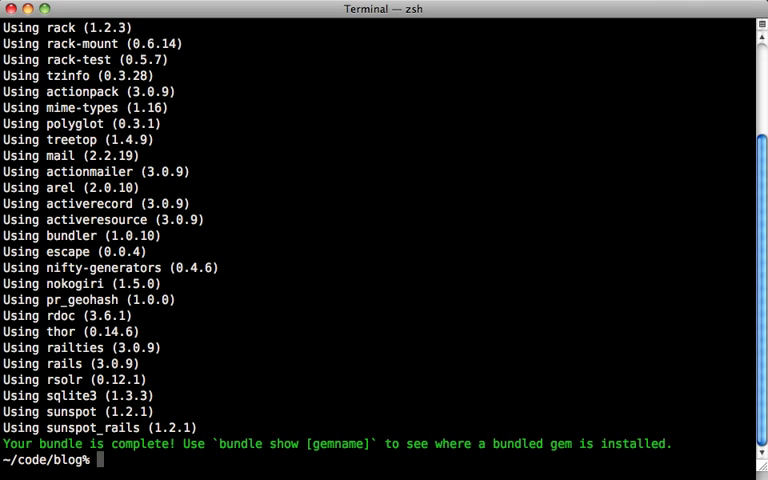
type("rails g")
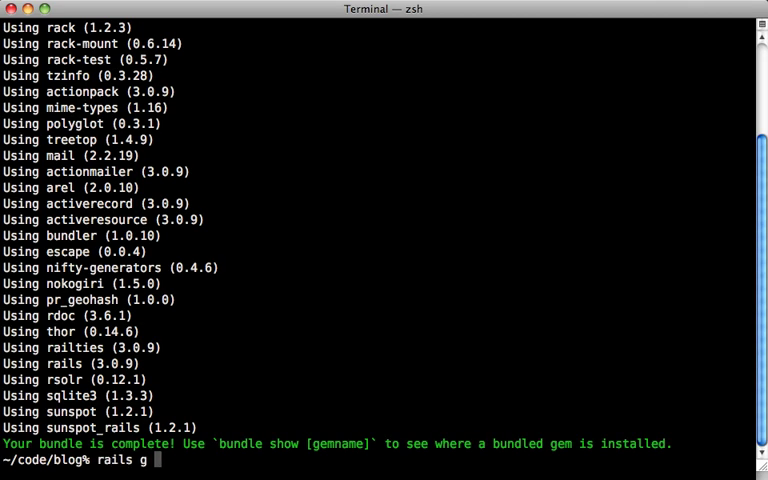
type("sunspot")
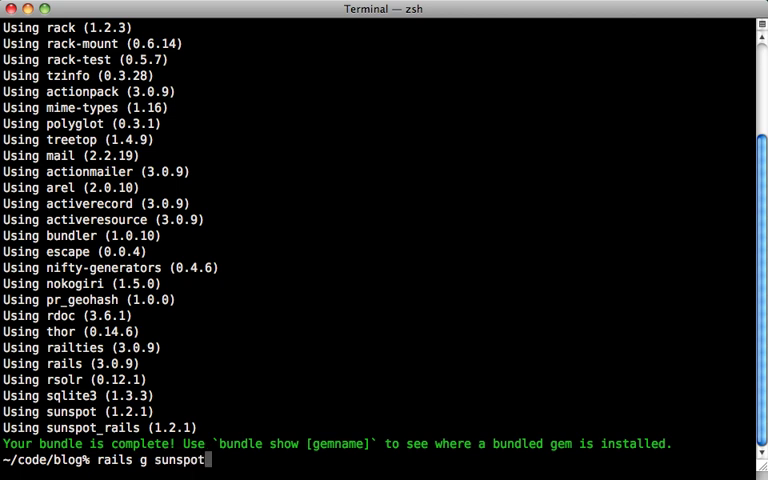
type("_rails:install")
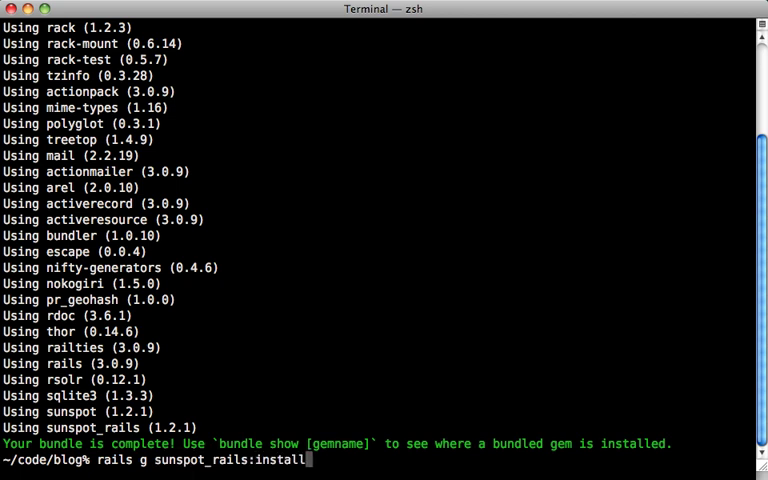
key("Return")
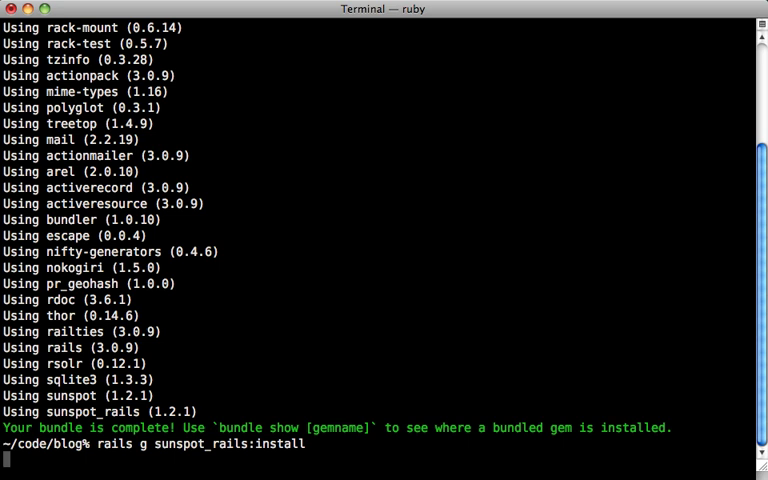
key("Return")
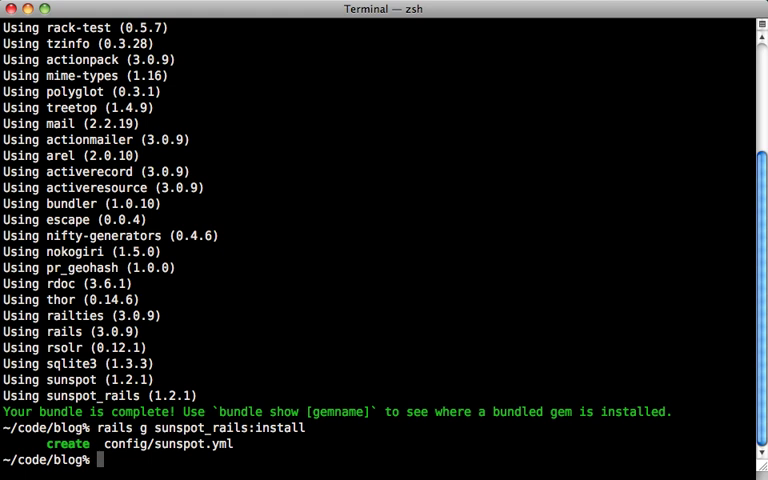
type("rake")
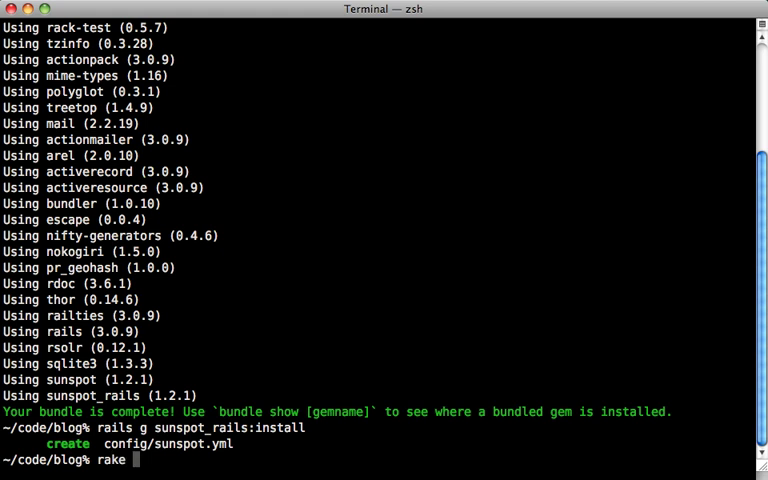
Step: Run rake sunspot:solr:start to launch Solr and copy its default config files
type("sunspot:solr:")
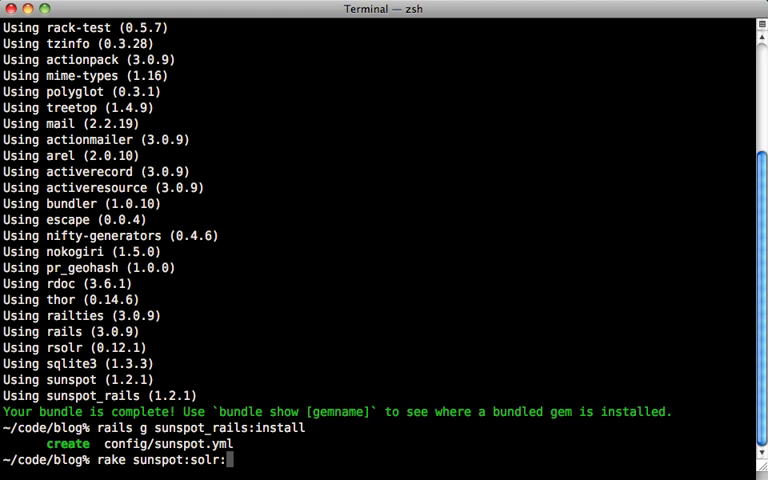
type("start")
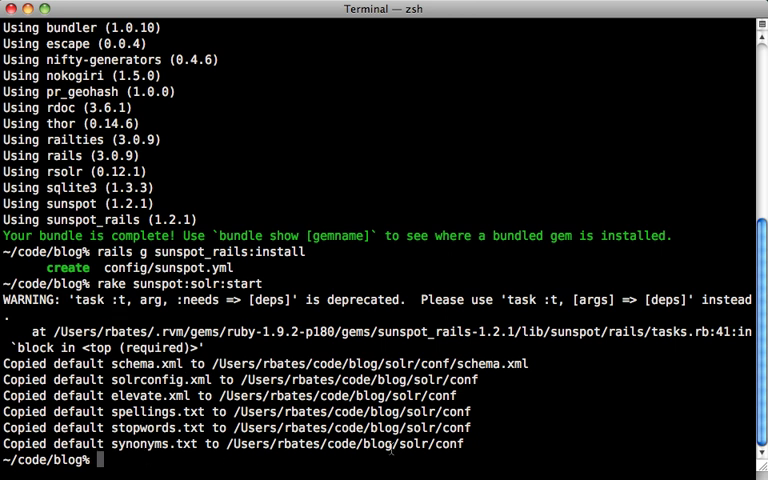
mouse_move(470, 460)
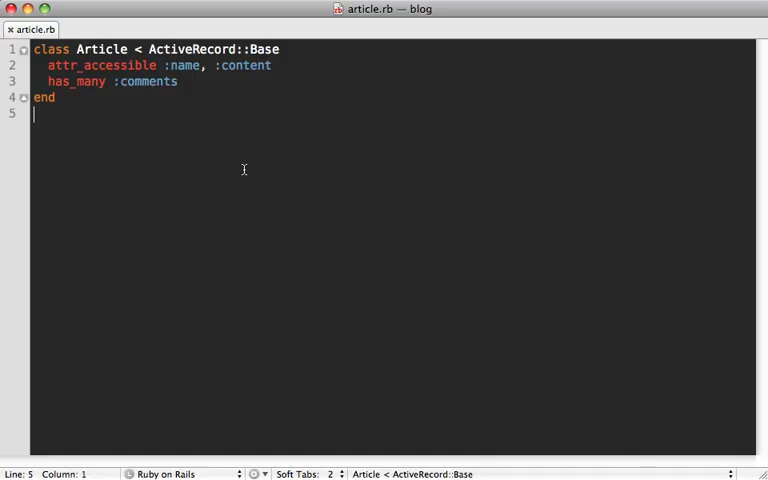
mouse_move(171, 75)
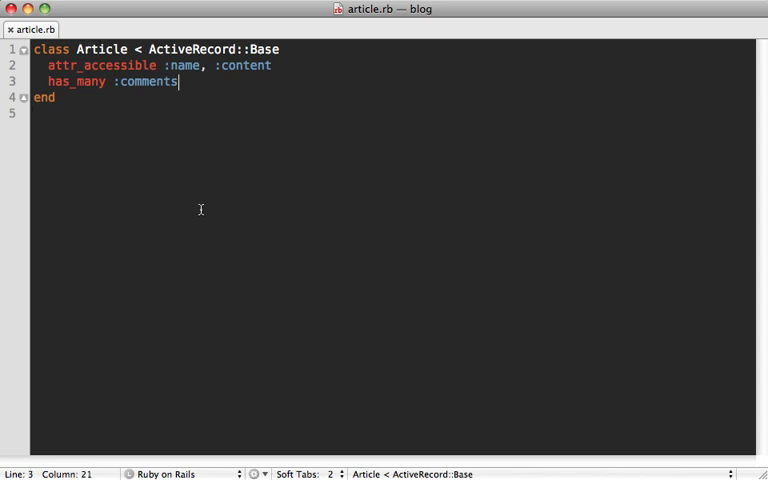
Step: Add a searchable do … end block with text :name, :content to article.rb
type("searchable")
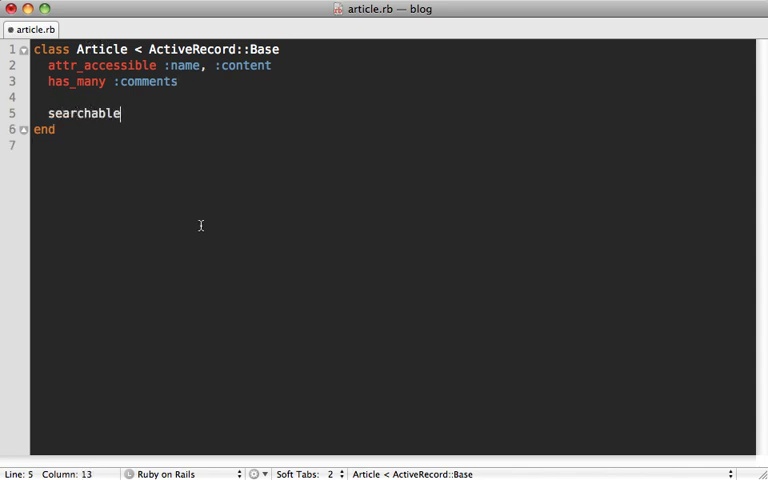
type("do")
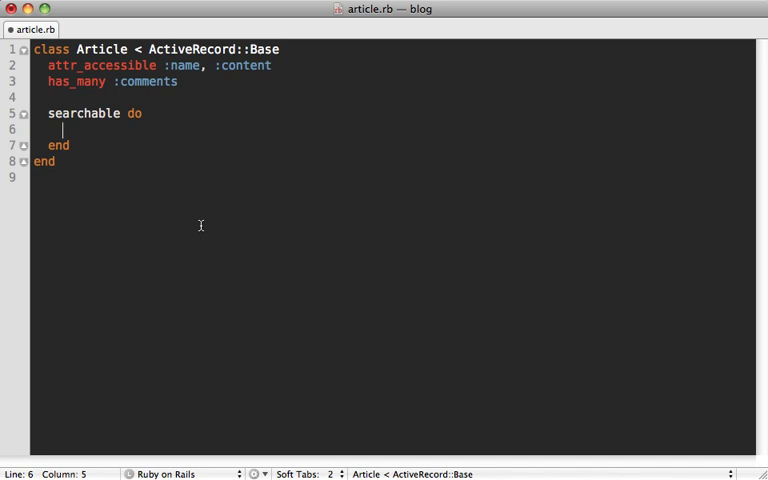
type("tex")
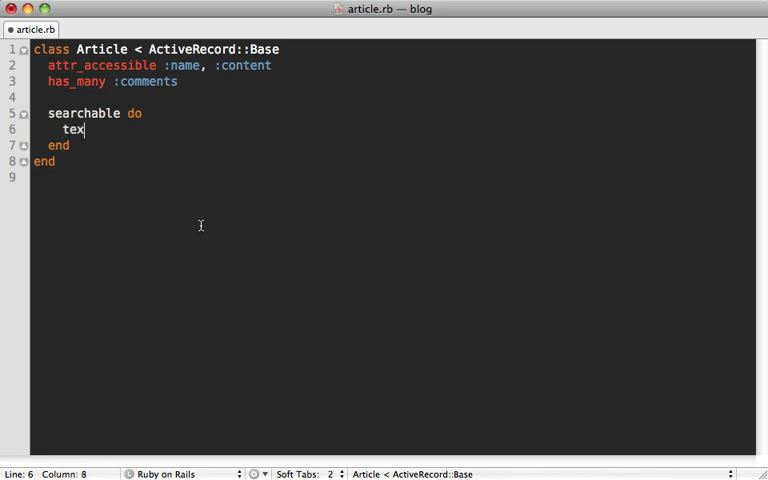
type("t")
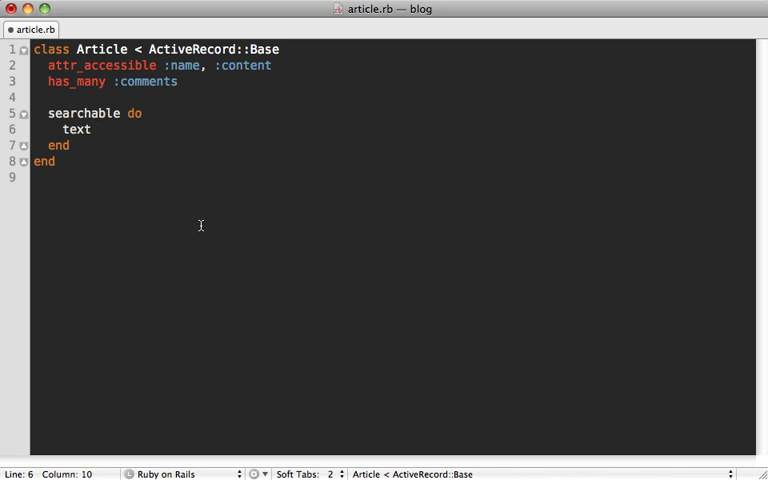
type(":name")
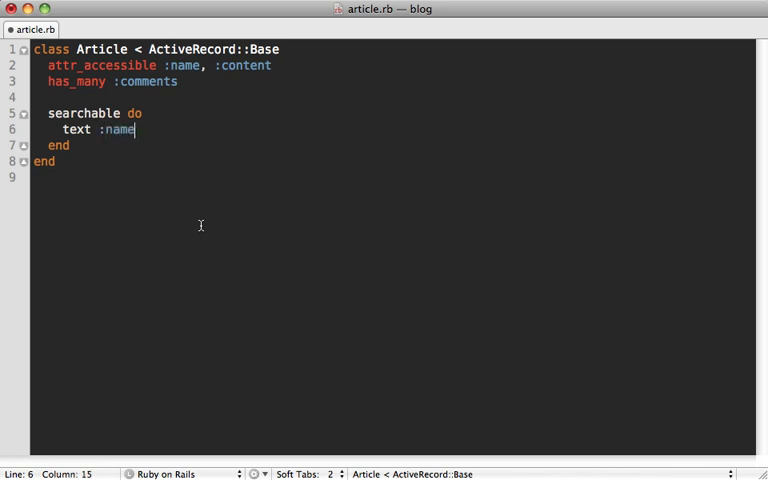
type(", :conte")
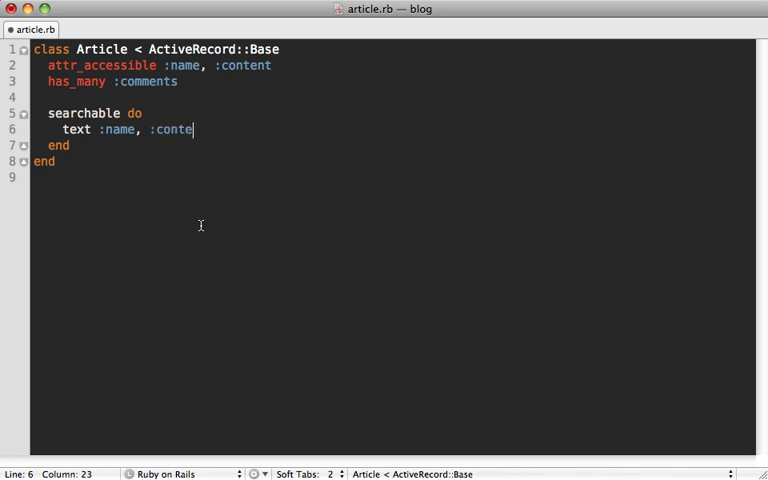
type("nt")
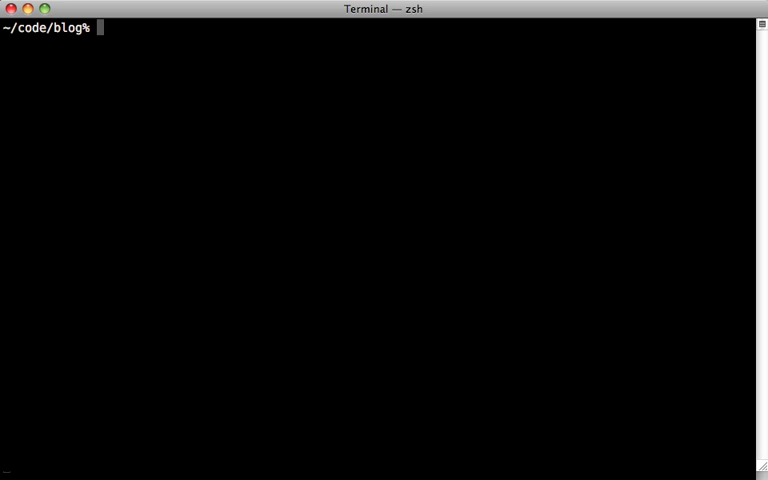
Step: Type the rake sunspot:… task command at the cleared Terminal prompt
type("rake sun")
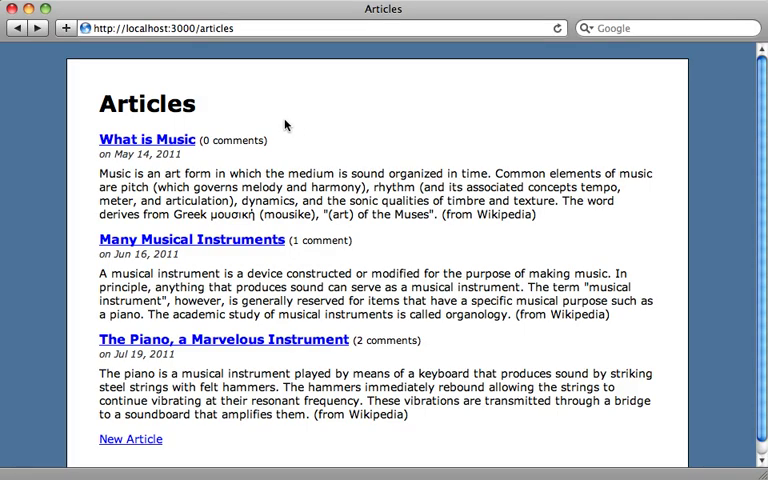
mouse_move(8, 268)
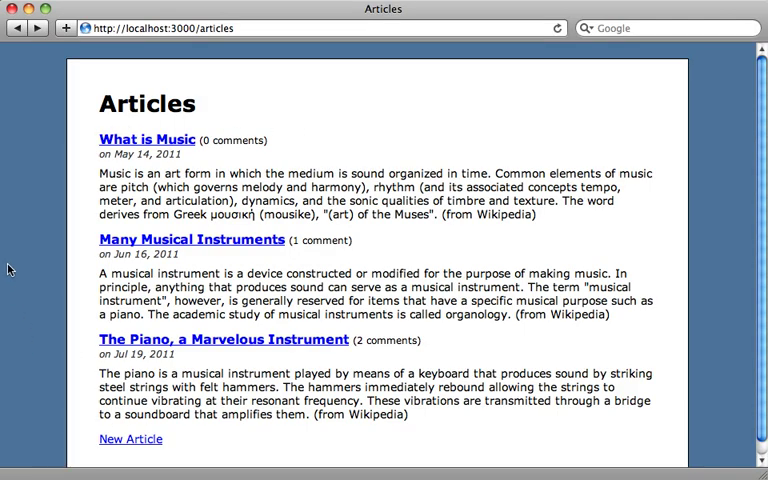
mouse_move(258, 140)
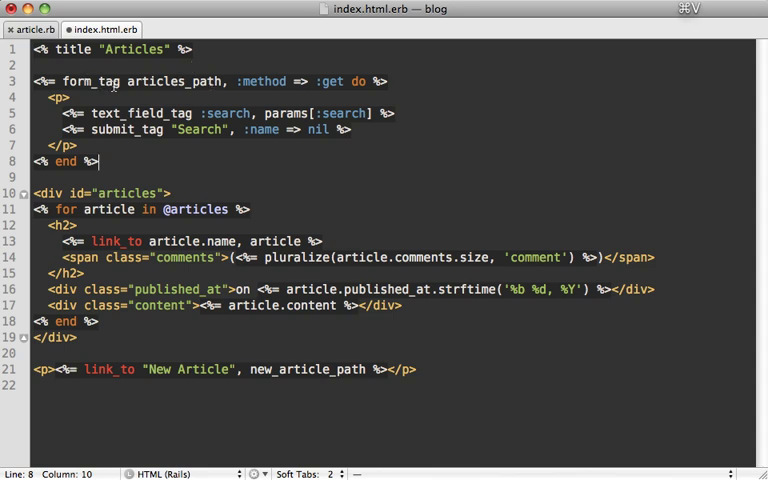
Step: Check articles_path and the :search field name in the index view's search form
double_click(172, 81)
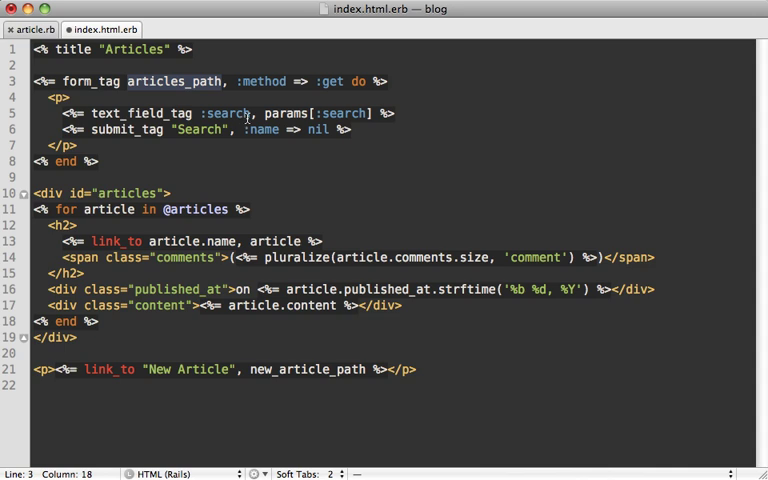
double_click(227, 113)
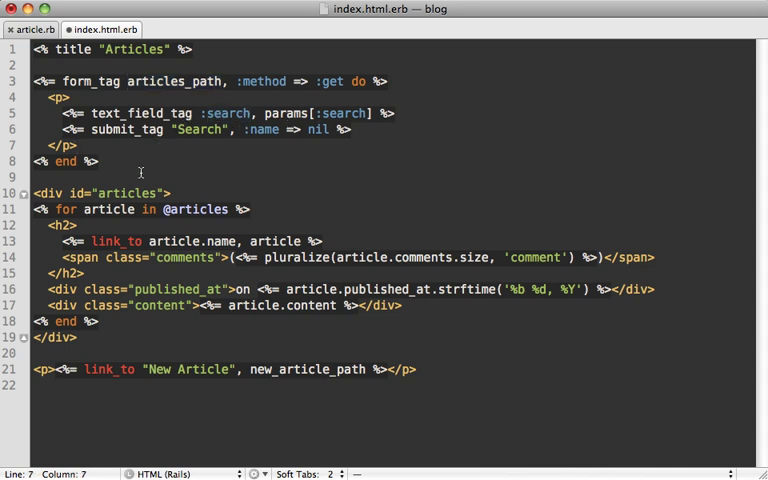
left_click(197, 29)
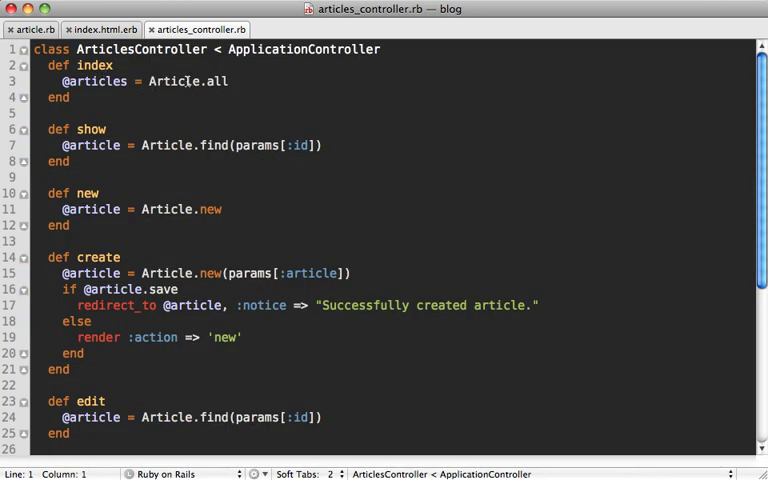
left_click(113, 65)
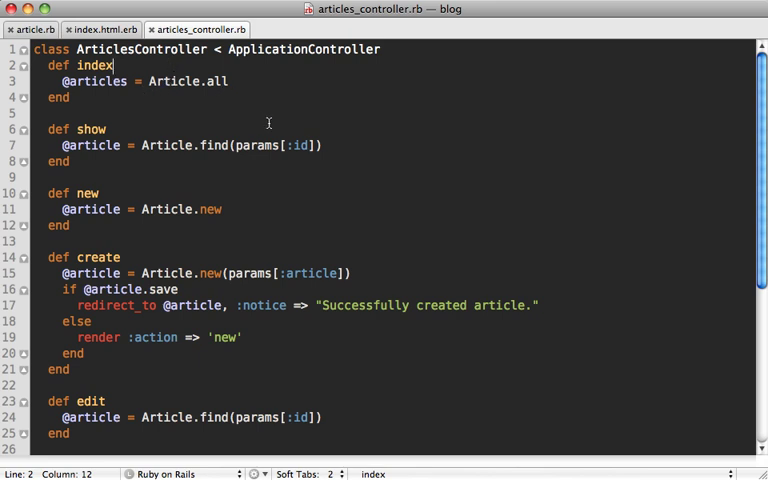
key("Return")
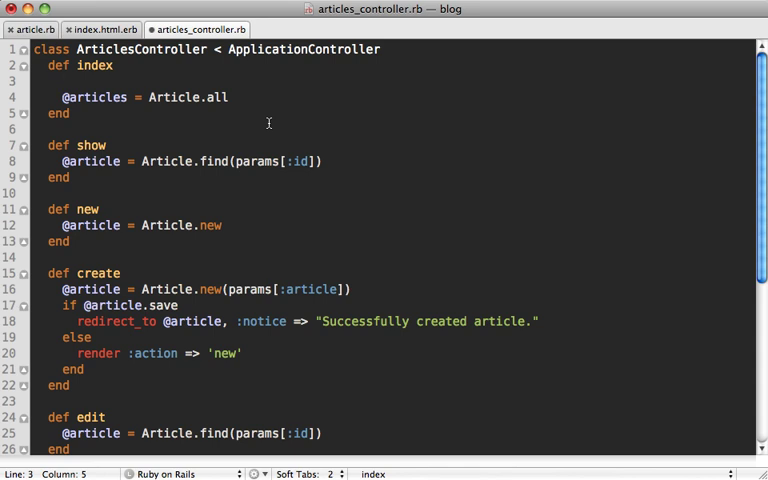
type("@search =")
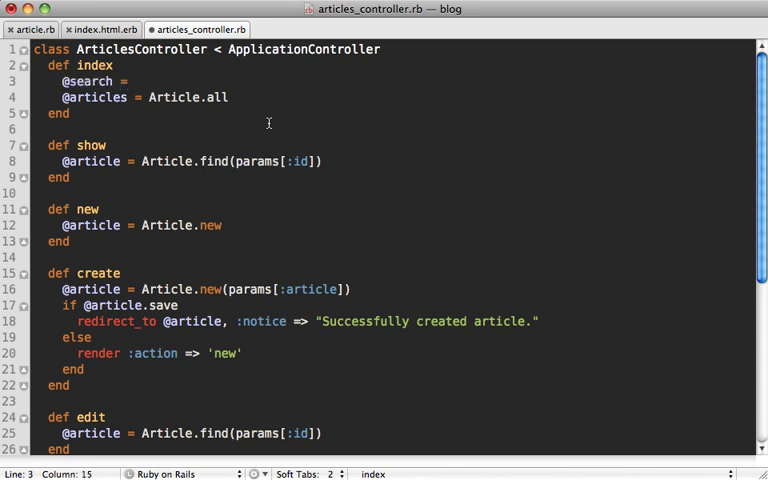
type("Article")
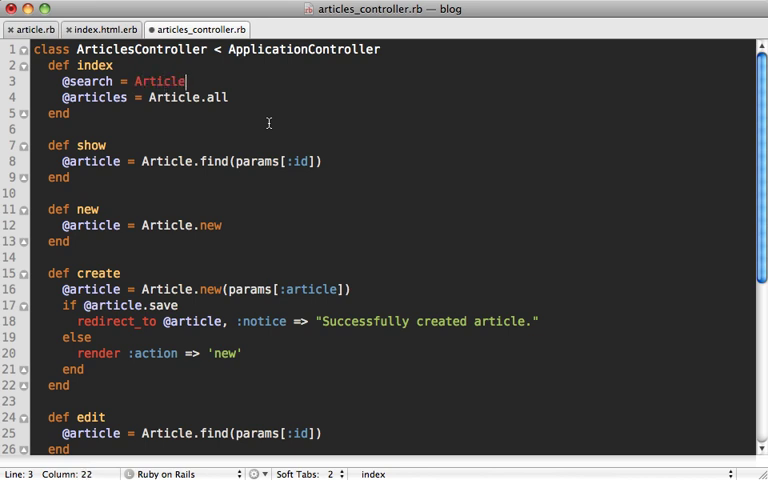
type(".search do")
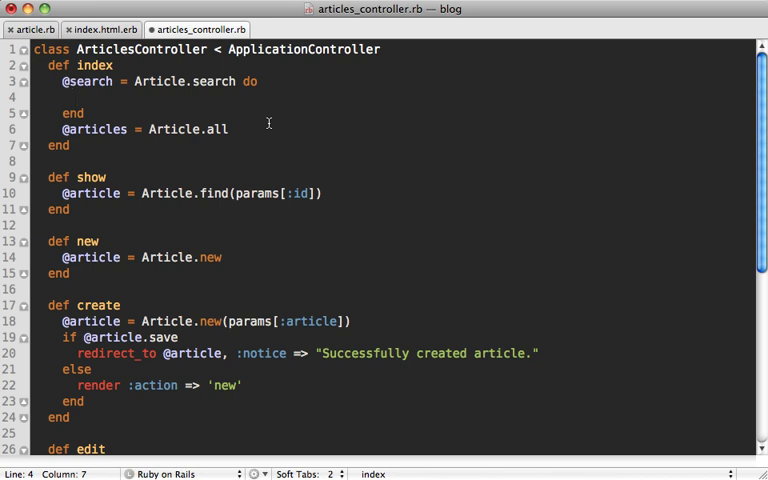
type("fulltext")
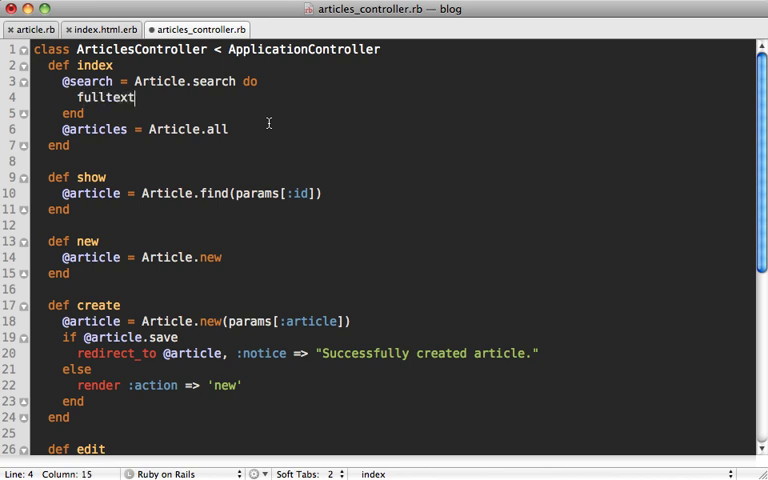
type("params[:search]")
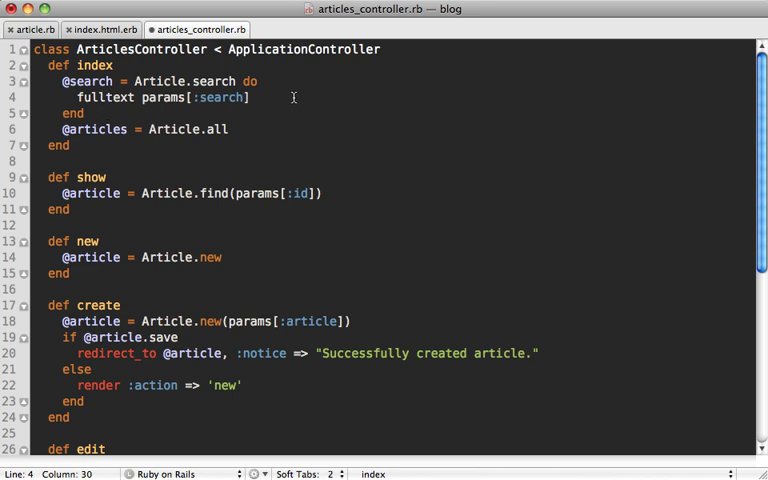
mouse_move(155, 130)
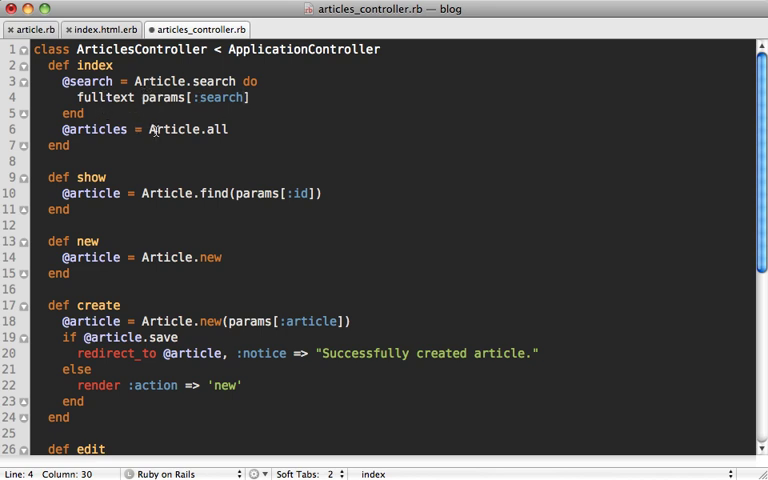
type("@s")
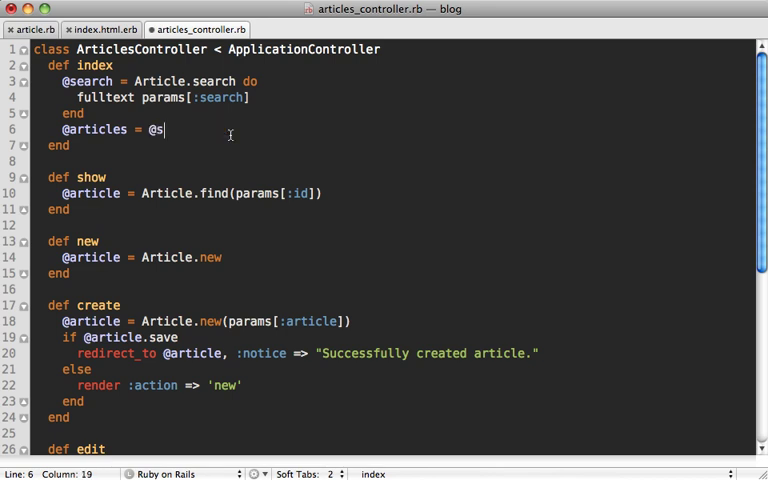
type("earch.results")
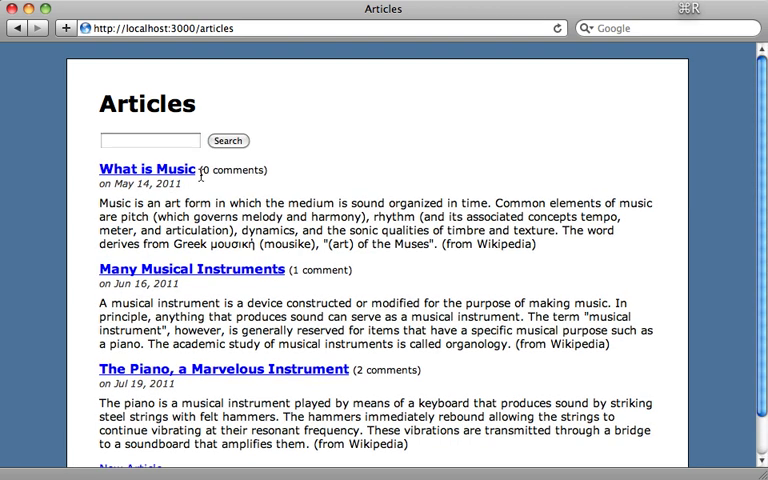
Step: Search the Articles page for 'music'
left_click(150, 140)
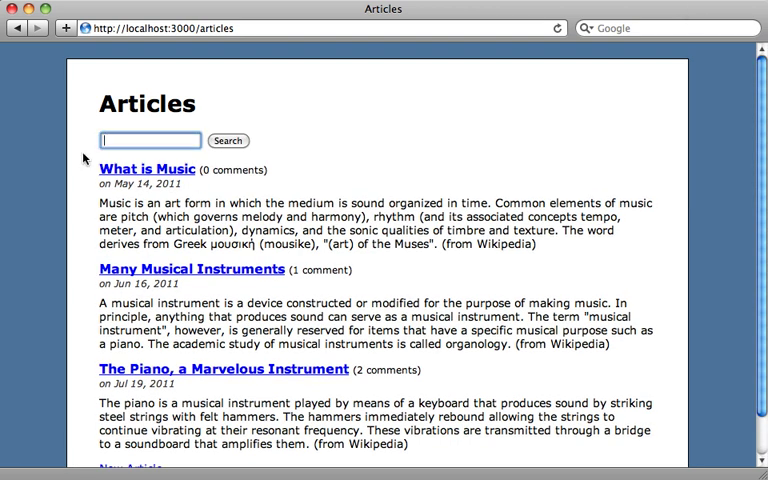
type("music")
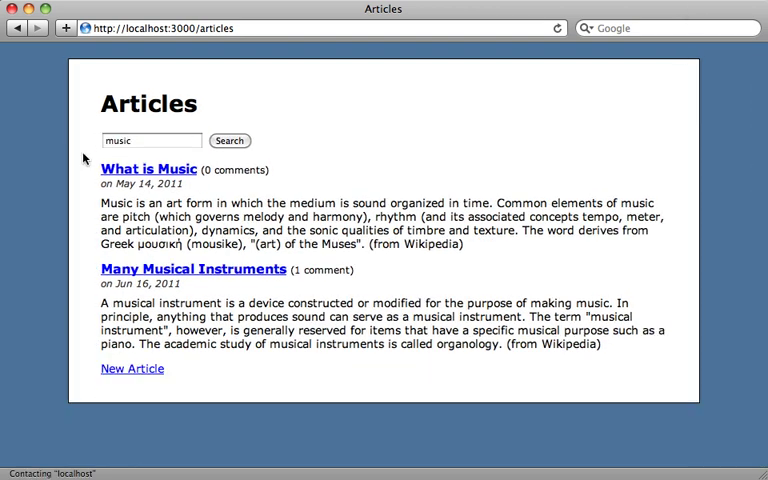
left_click(229, 140)
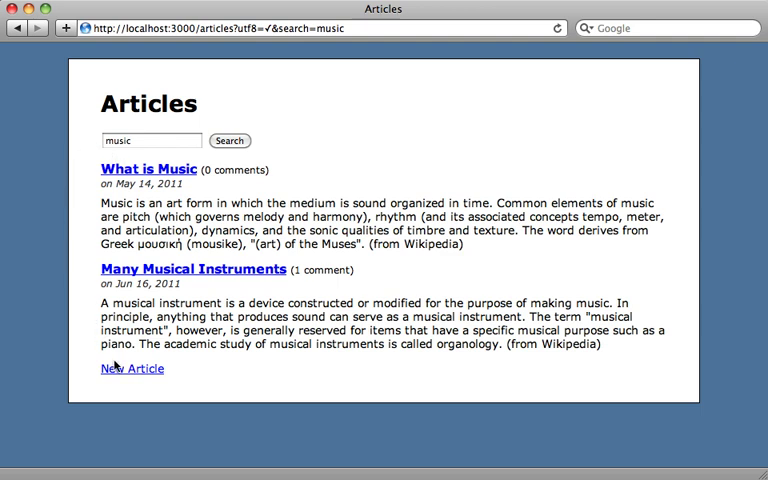
mouse_move(133, 150)
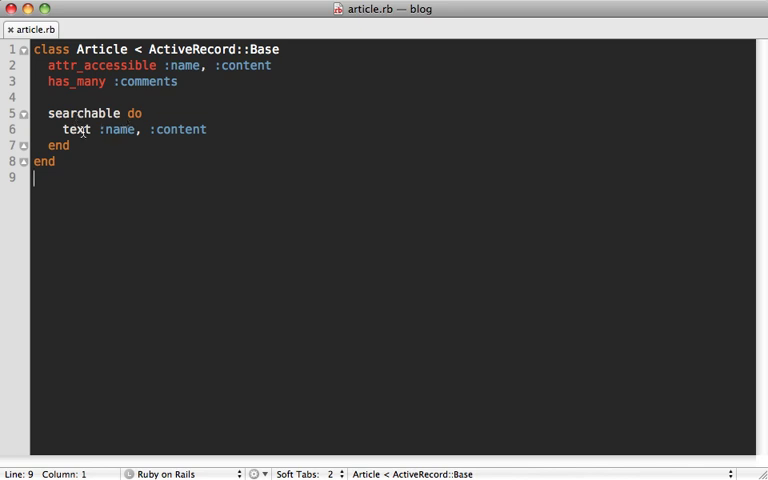
Step: Add :boost => 5 to the name field in article.rb's searchable block
left_click(142, 271)
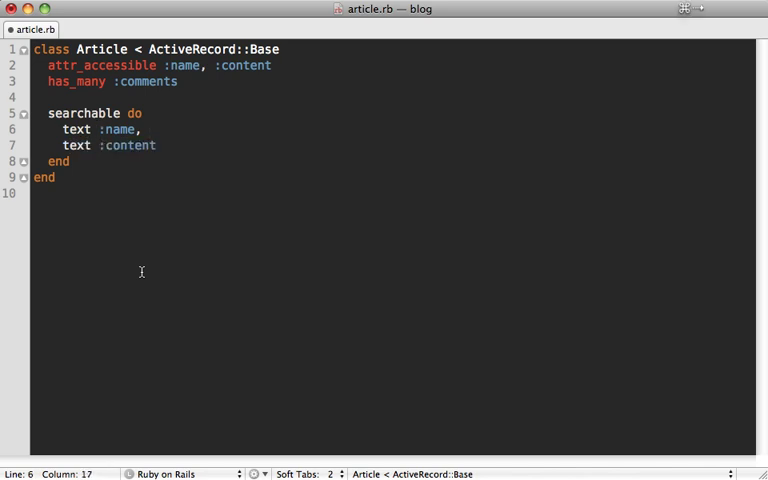
type(", :boost")
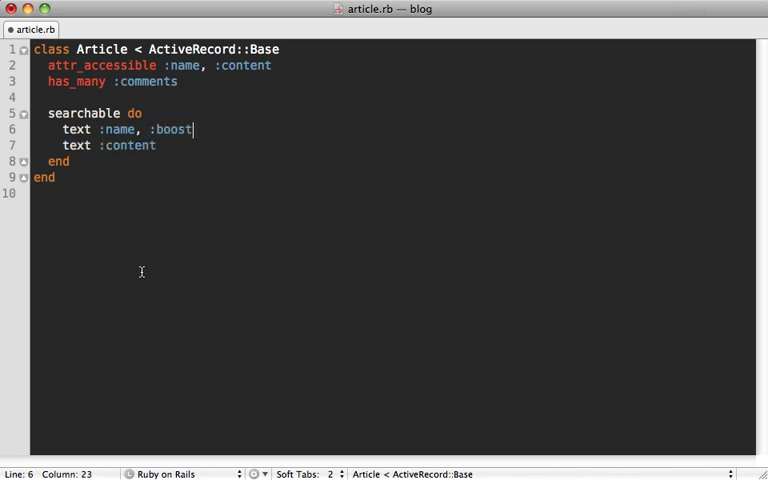
type("=> 5")
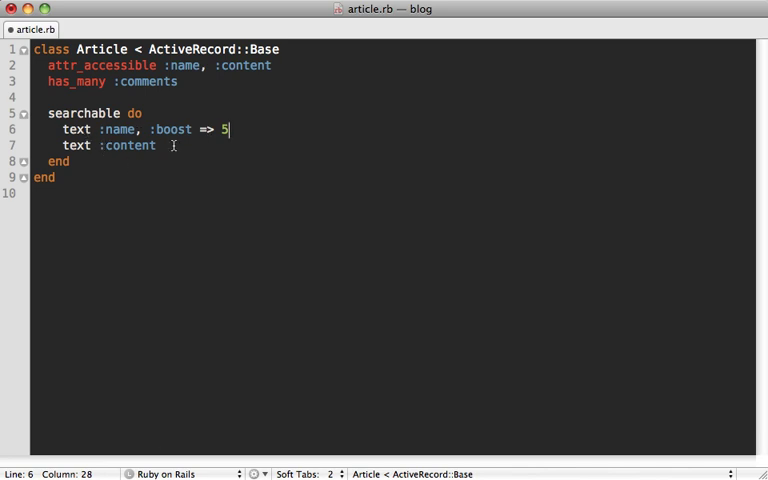
mouse_move(161, 221)
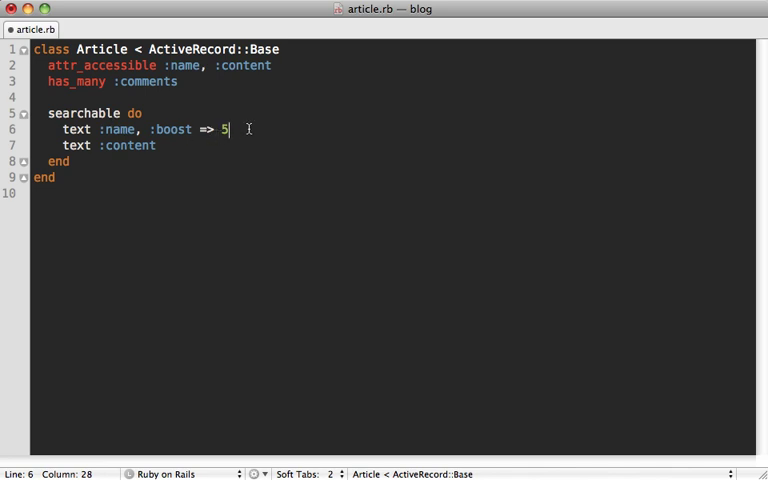
mouse_move(240, 219)
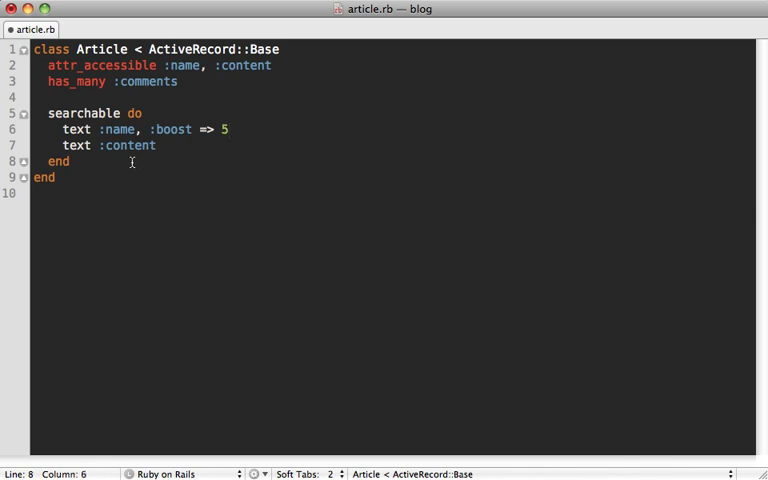
Step: Define publish_month returning published_at.strftime('%B %Y'), then reference :publish_month
key("Return")
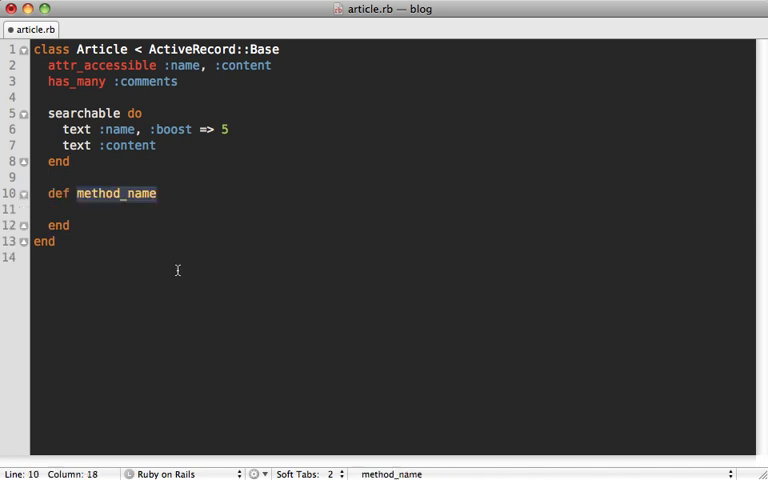
type("publish_month")
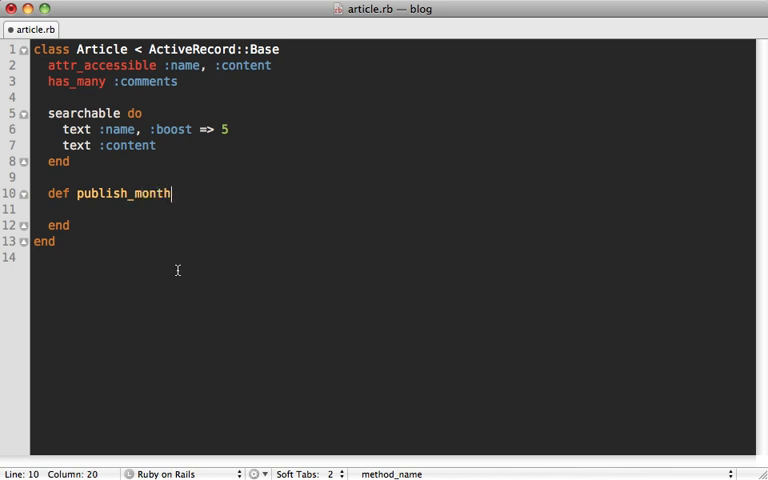
type("purlibhse")
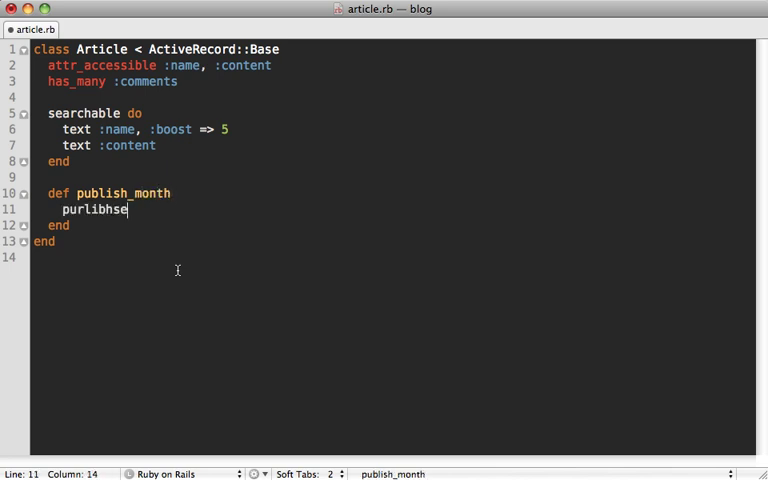
type("published_at")
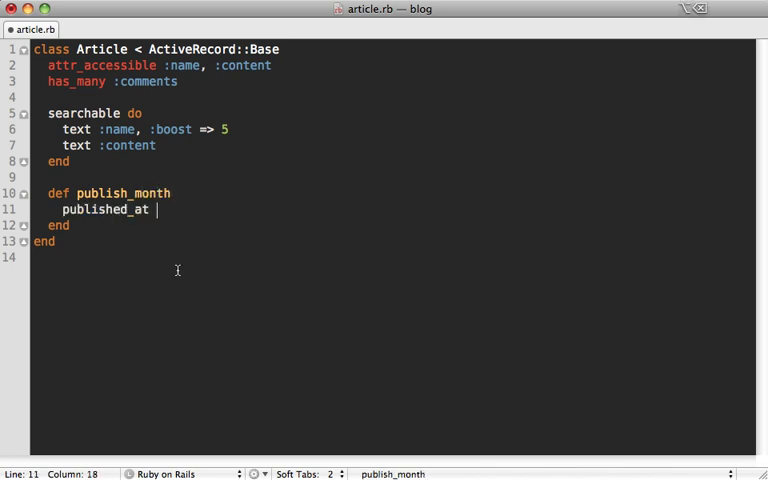
type(".strftim")
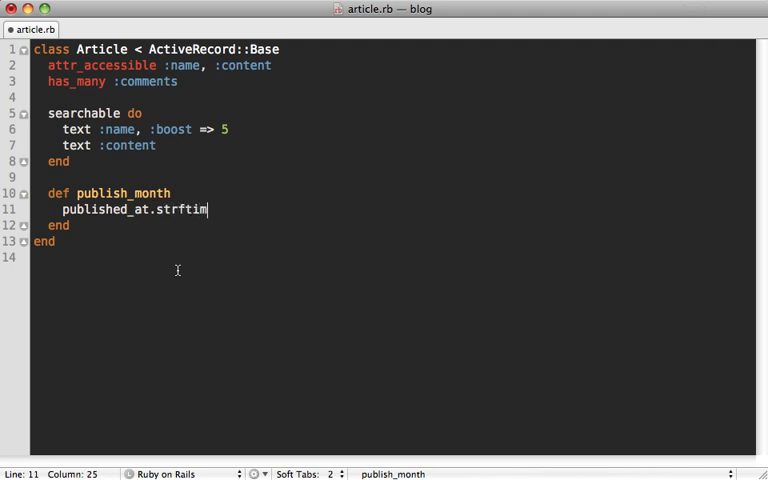
type("e(\"\")")
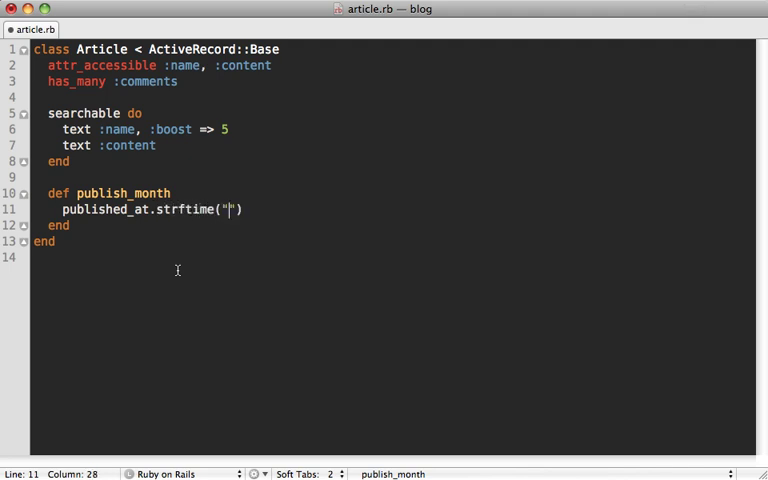
type("%B %Y")
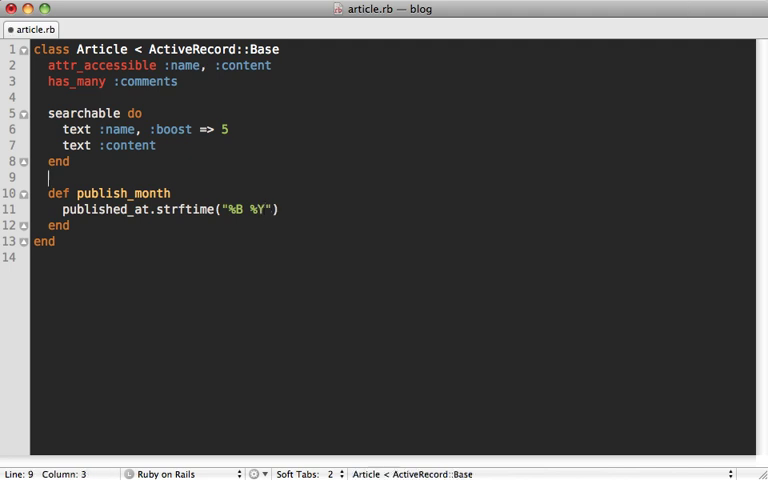
type(", :publish_month")
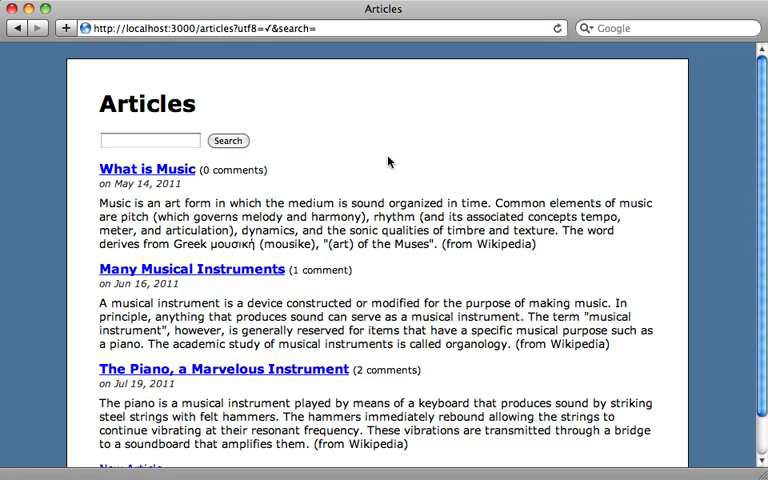
left_click(150, 140)
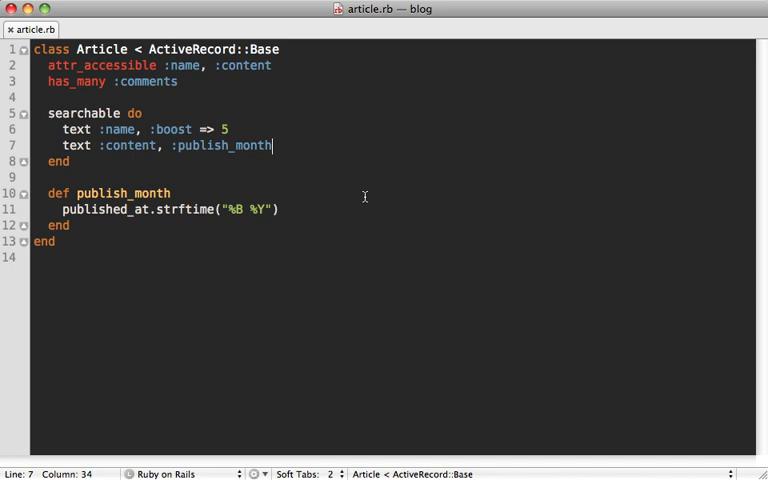
mouse_move(358, 193)
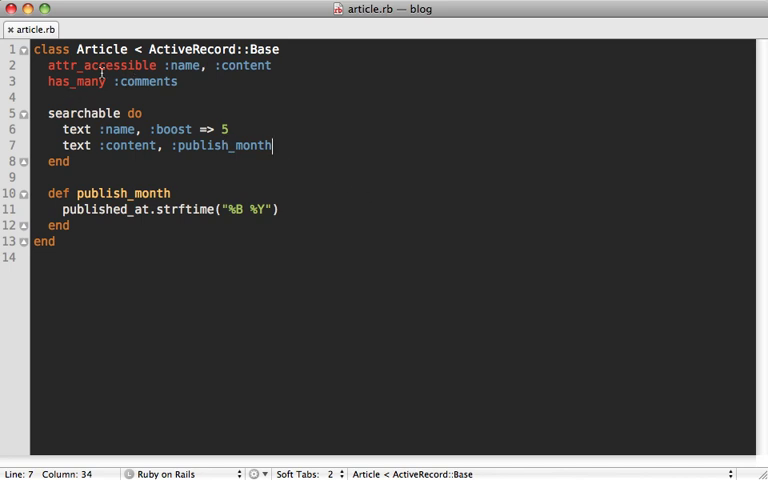
mouse_move(345, 118)
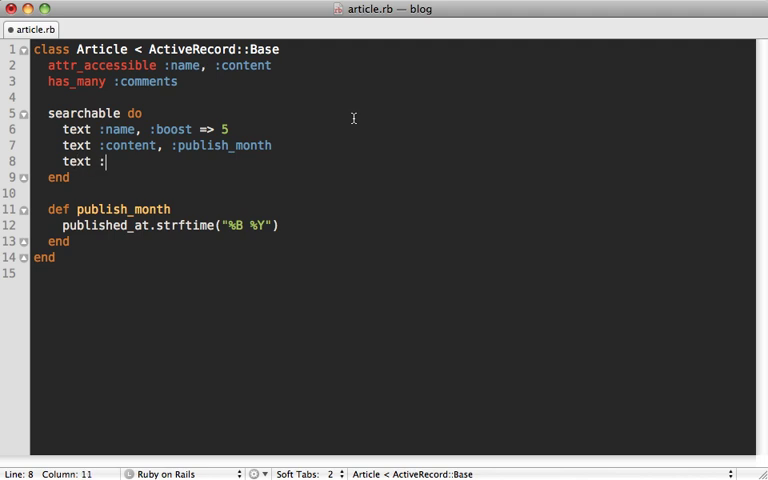
Step: Add a text :comments block indexing comments.map(&:content) in the Article searchable block
type("comments")
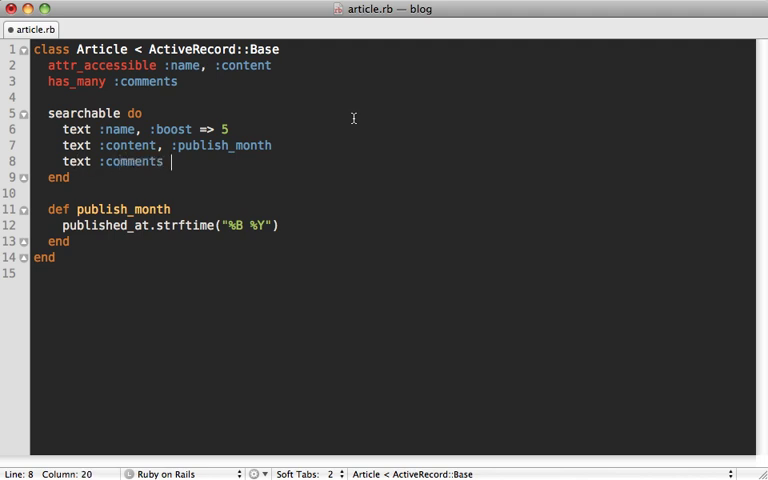
type("do")
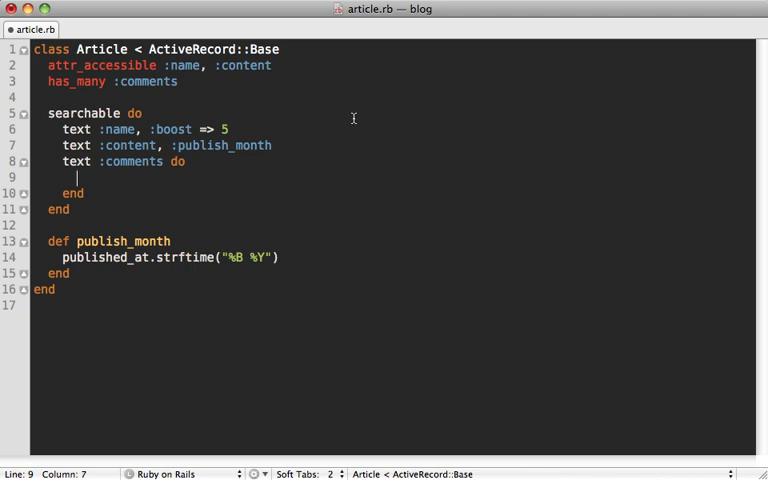
type("com")
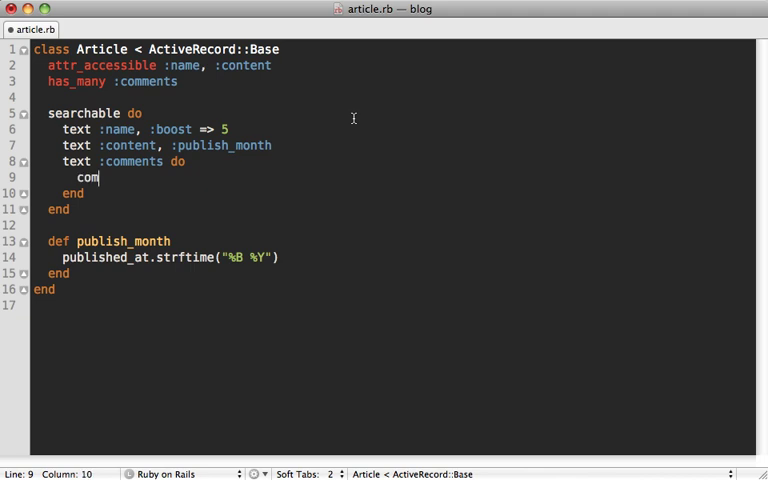
type("ments.map(&:")
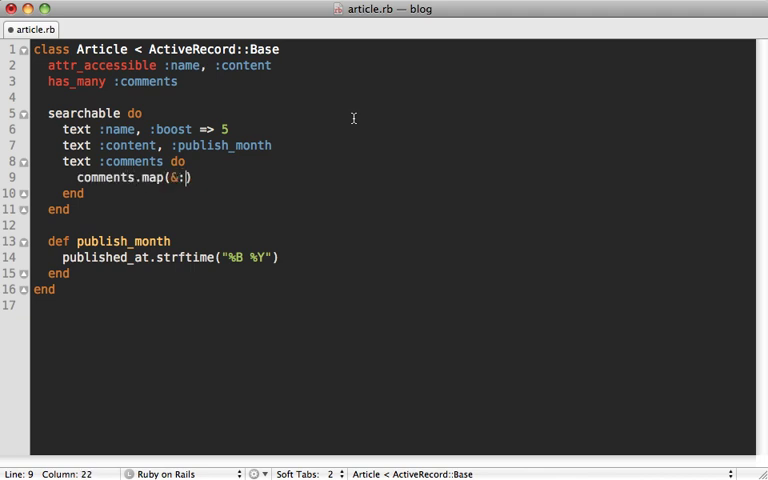
type("content)")
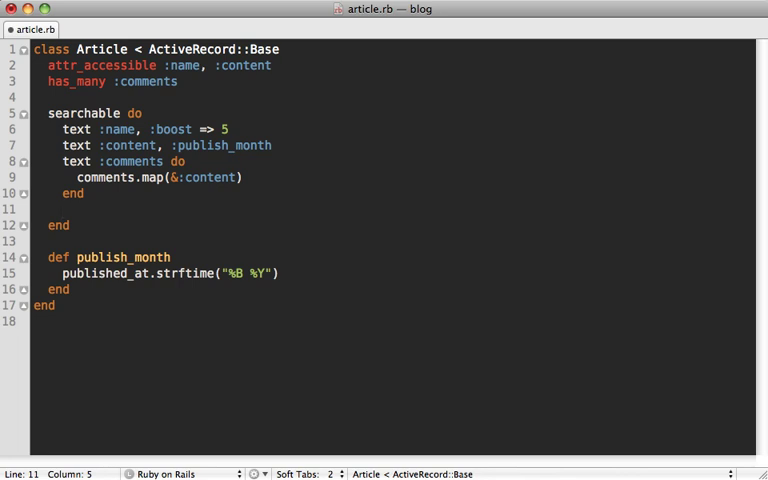
Step: Index published_at as a time field, then return to articles_controller.rb
type("time :publ")
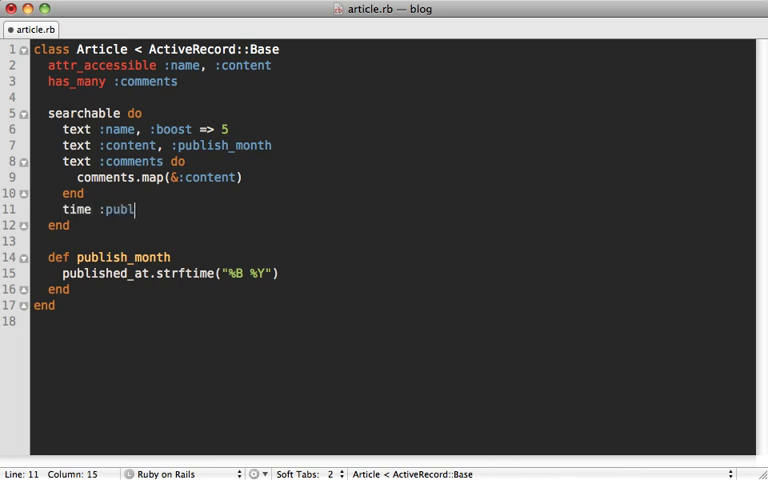
type("ished_at")
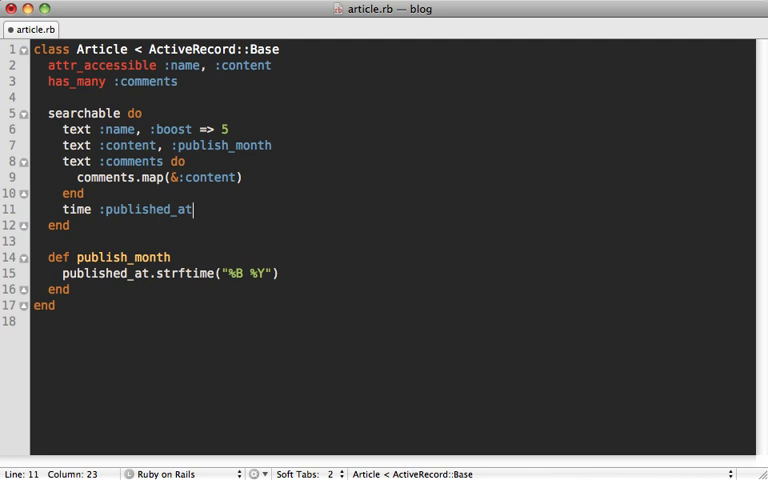
left_click(113, 29)
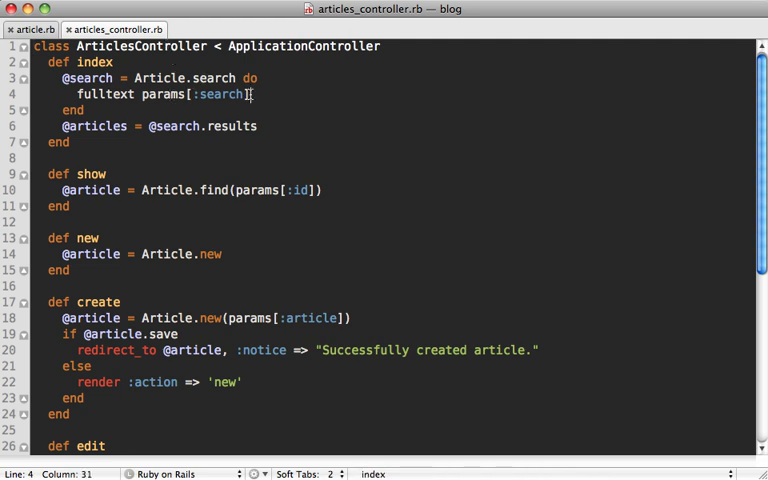
Step: Scope the index search with with(:published_at).less_than(Time.zone.now)
type("with")
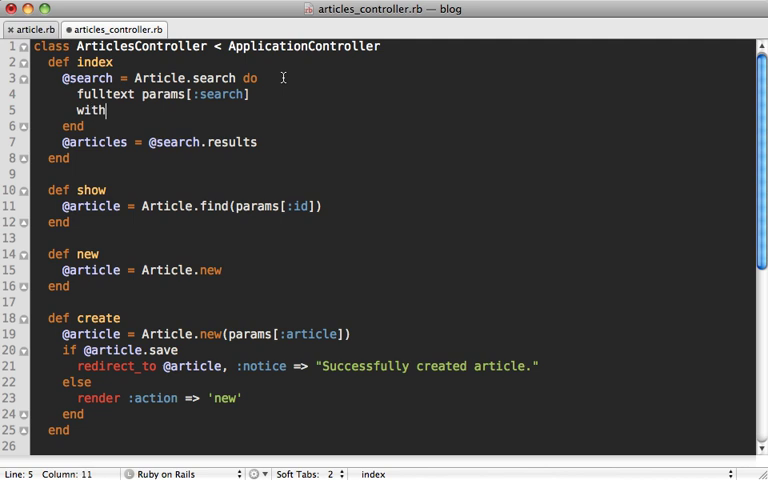
type("(:publishe)")
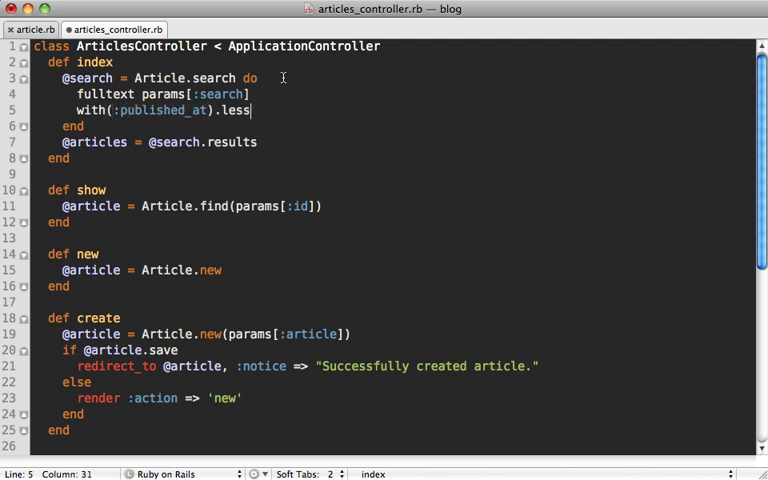
type("_than(Time.")
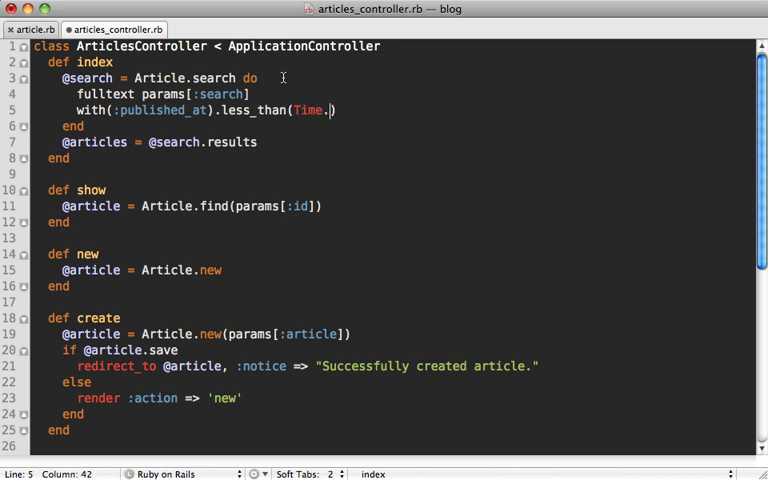
type("zone.now)")
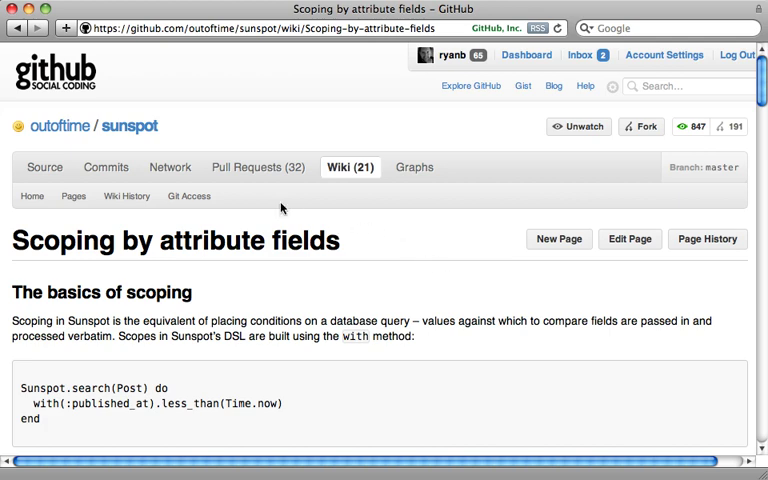
Step: Scroll the Sunspot 'Scoping by attribute fields' wiki page down to the restrictions list
scroll("down", 3)
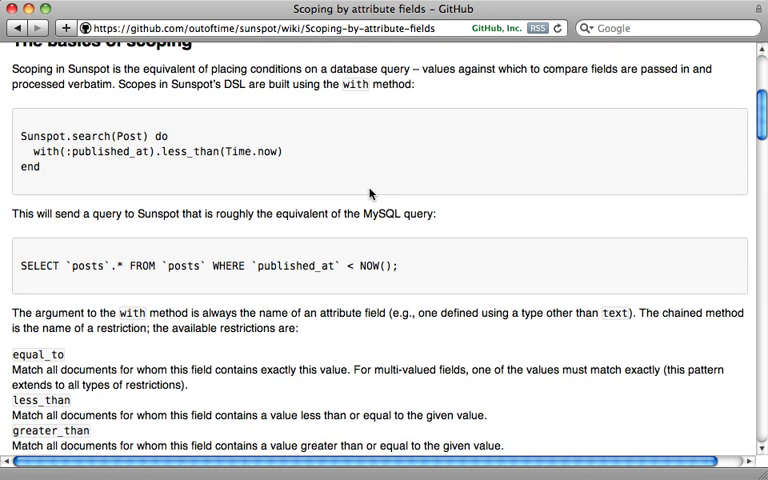
scroll("down", 3)
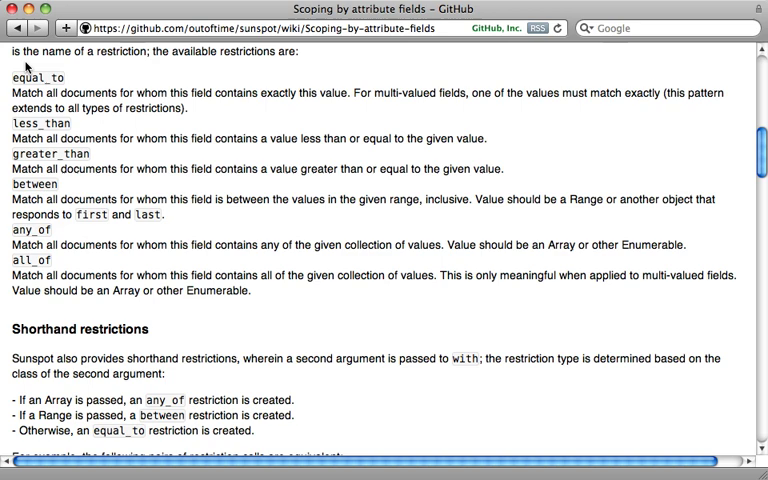
mouse_move(207, 273)
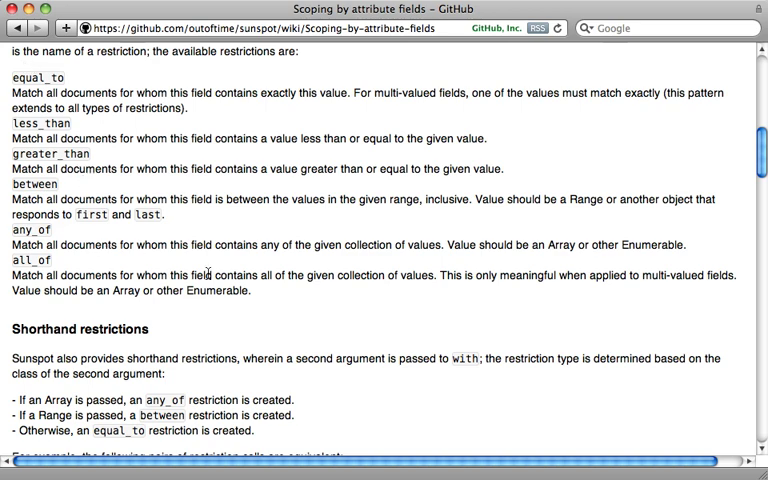
scroll("down", 3)
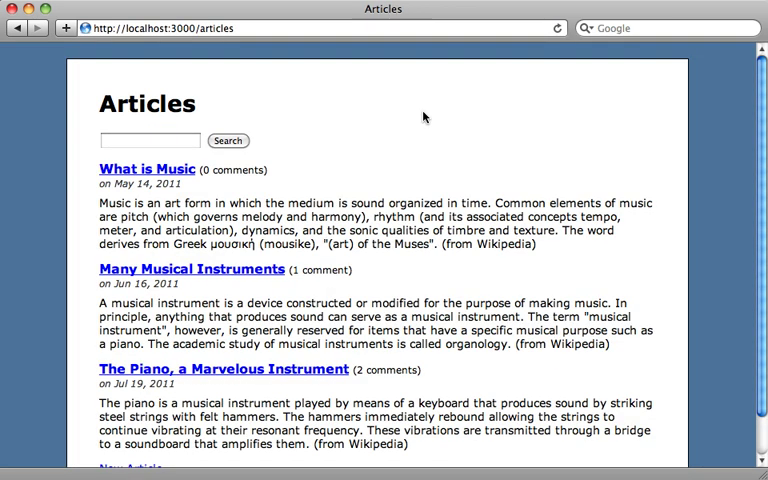
mouse_move(537, 166)
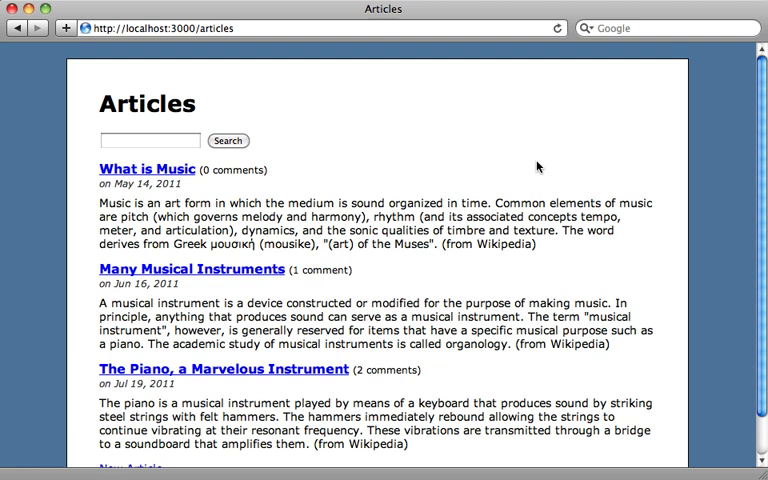
mouse_move(603, 176)
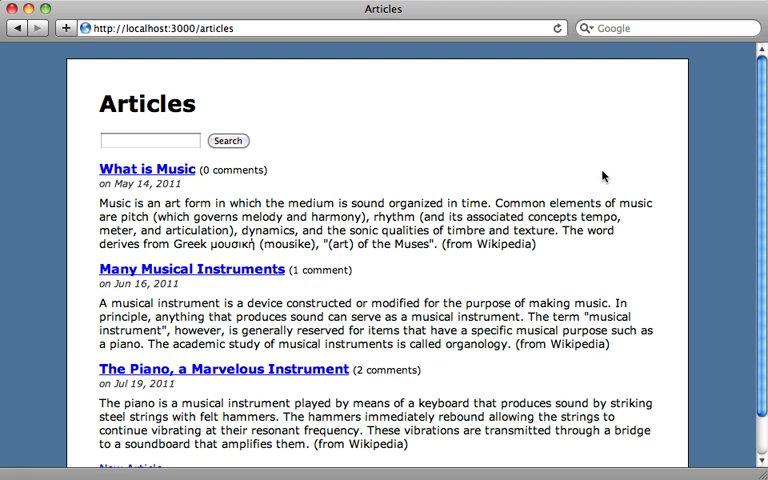
mouse_move(594, 160)
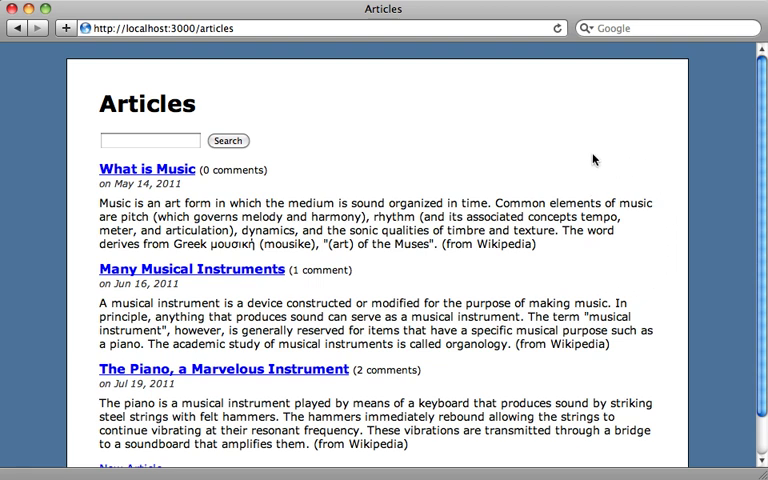
mouse_move(640, 293)
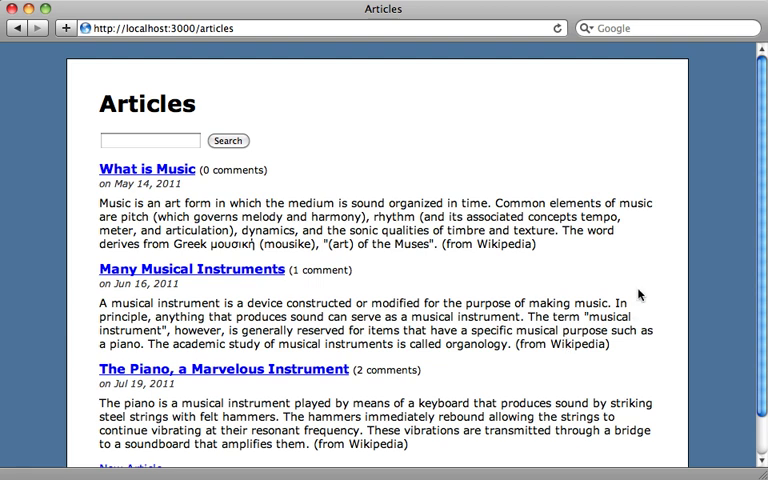
mouse_move(555, 275)
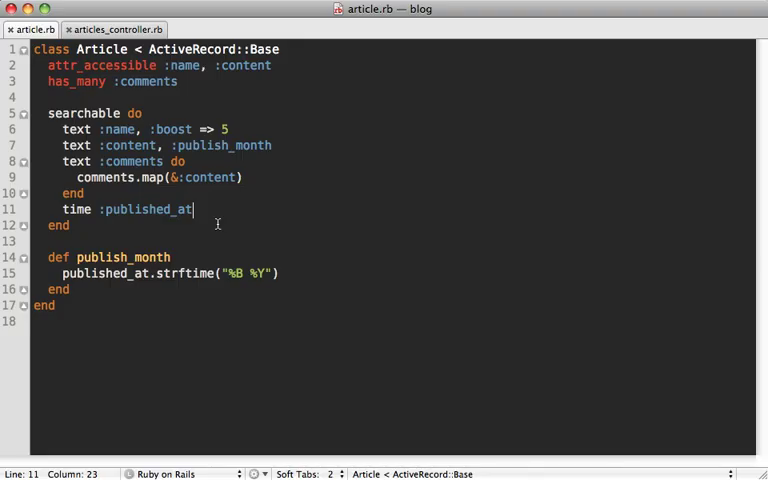
mouse_move(90, 108)
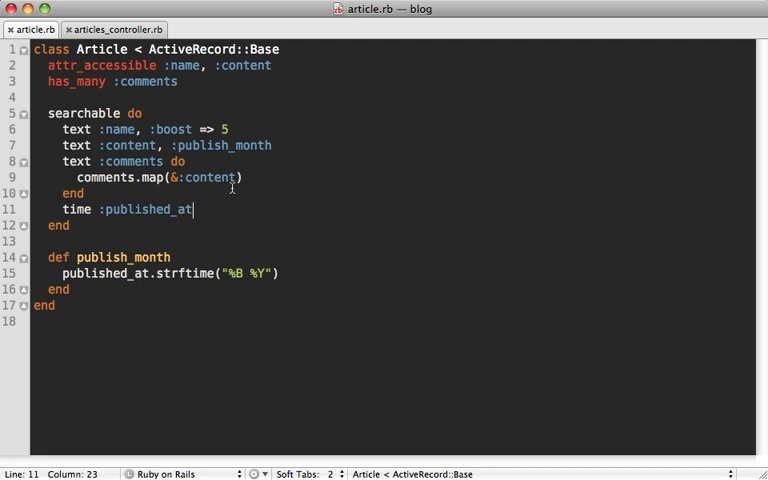
Step: Add 'string :publish_month' to the searchable block and return to the controller
type("string :publish_month")
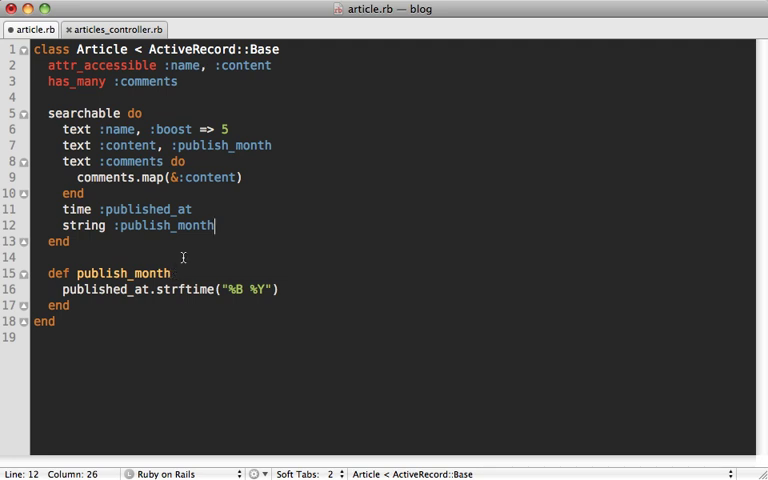
left_click(113, 29)
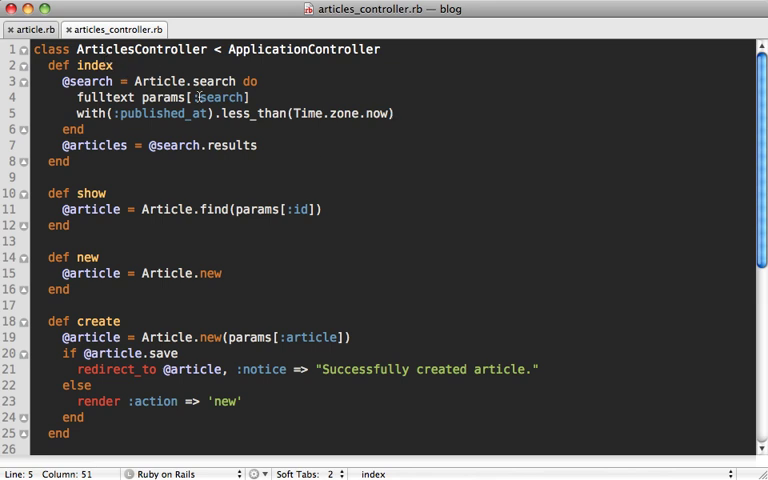
Step: Add facet(:publish_month) to the index action's Article.search block
type("fac")
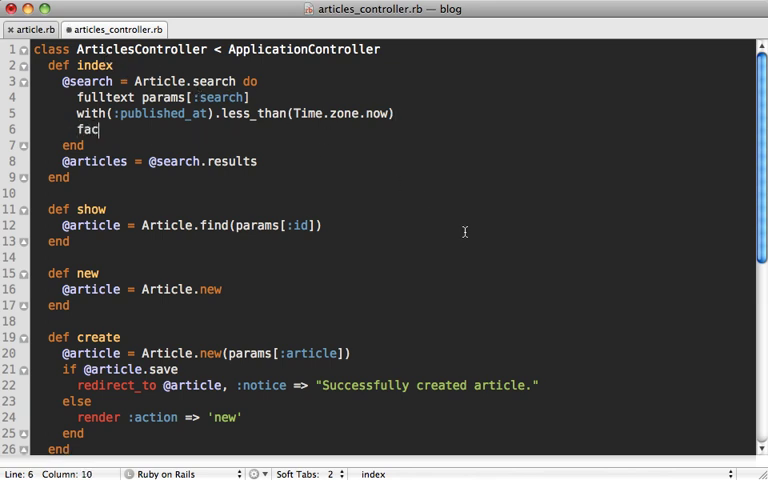
type("et(:publish)")
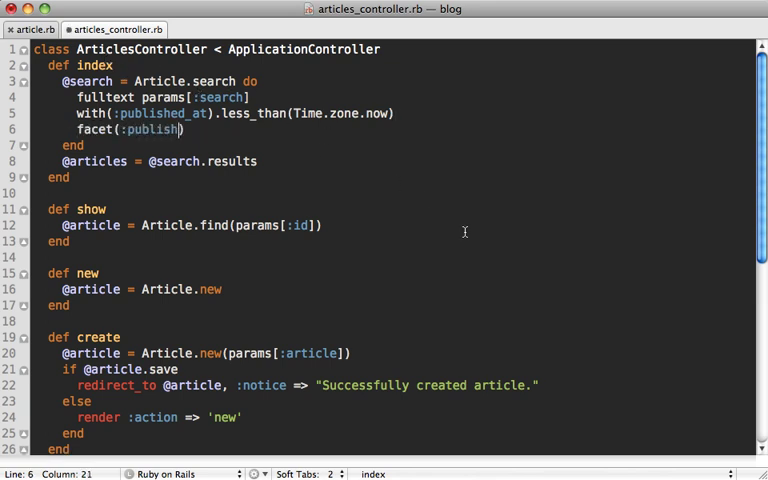
left_click(209, 29)
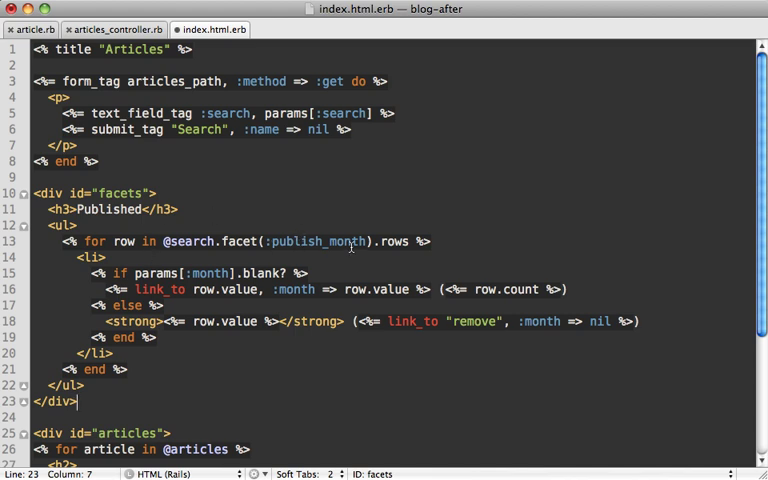
mouse_move(338, 267)
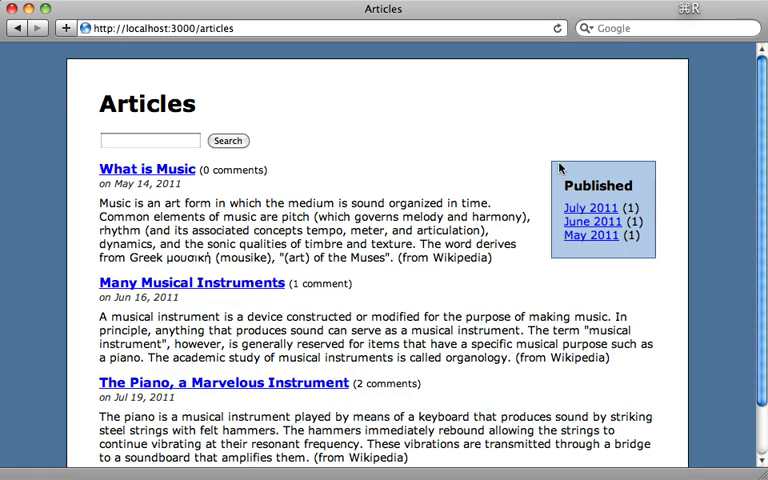
mouse_move(531, 163)
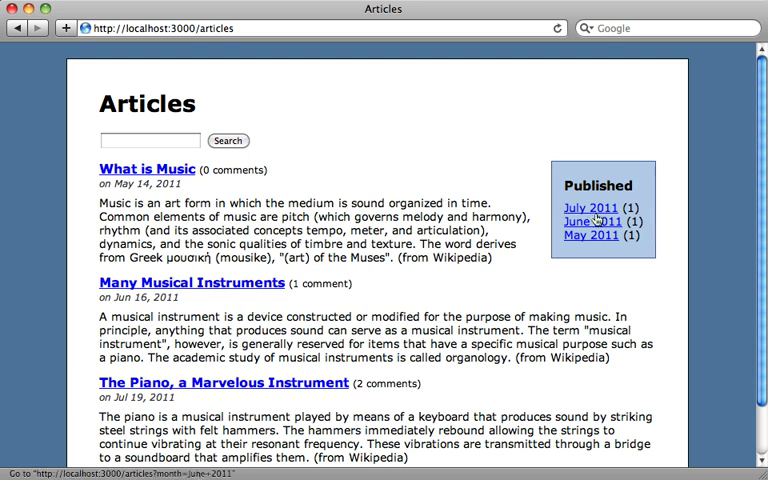
mouse_move(588, 207)
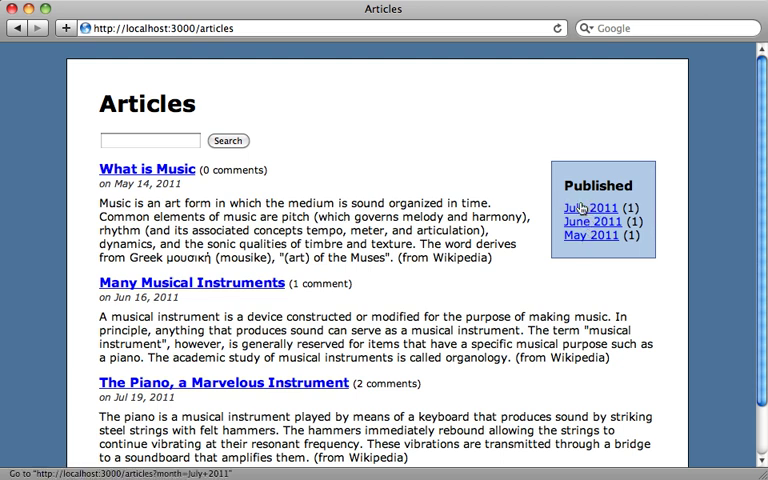
mouse_move(548, 219)
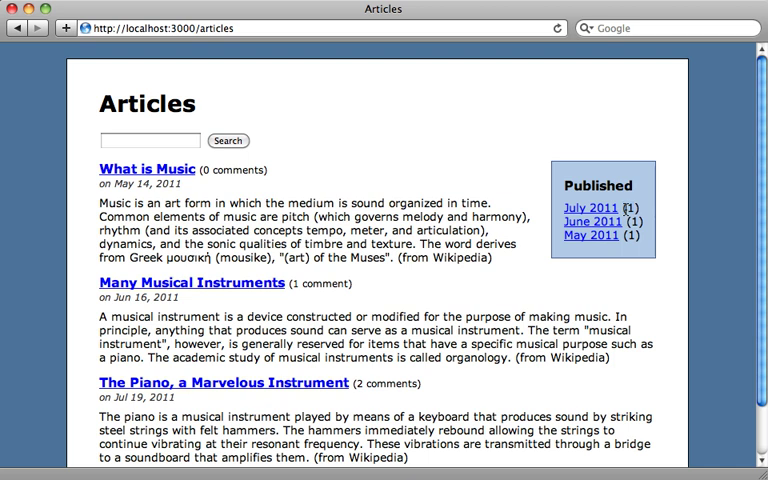
Step: Pick July 2011 in the Published sidebar
left_click(589, 207)
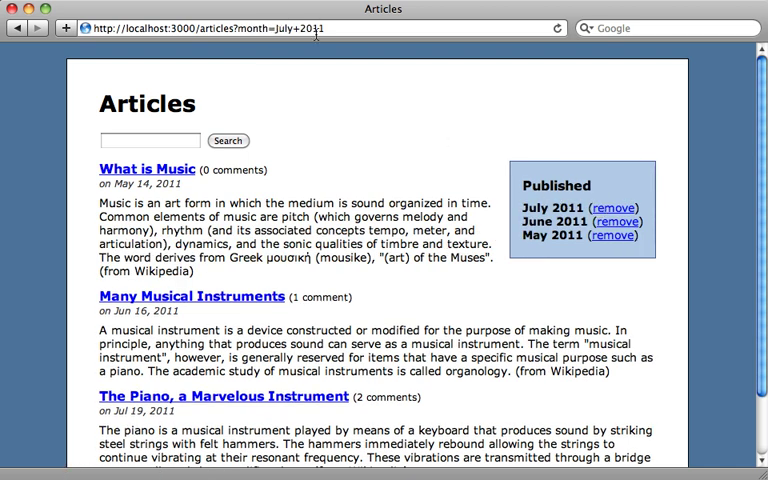
mouse_move(328, 90)
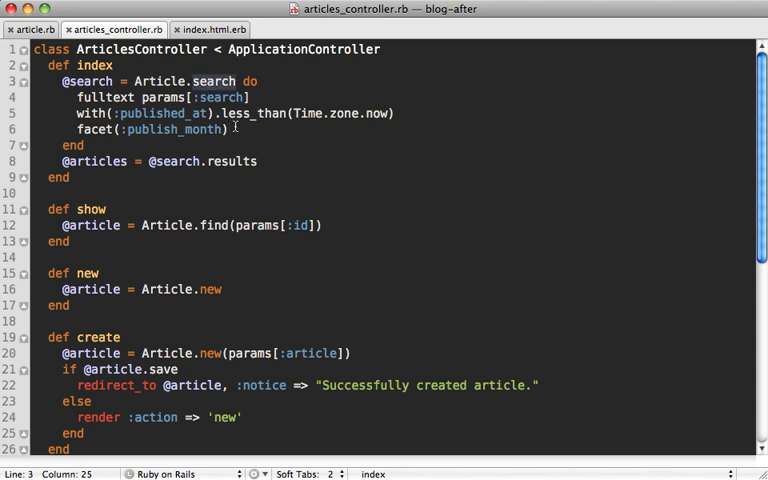
Step: Add with(:publish_month, params[:month]) to the index search, applied when a month is present
type("with")
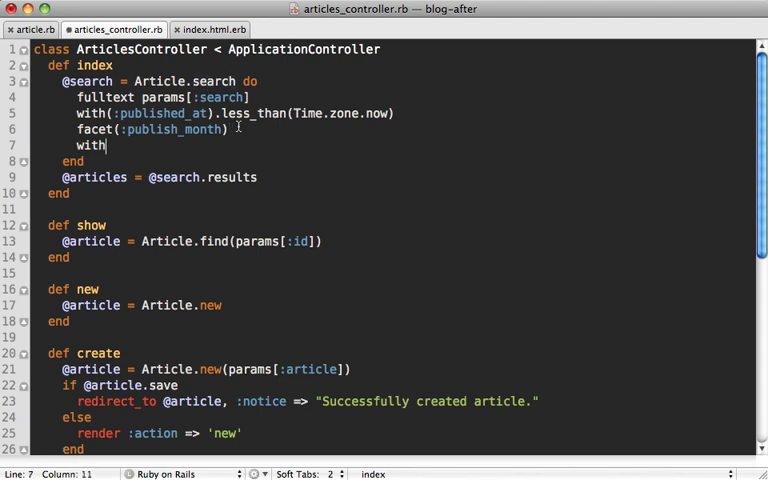
type("(:publish)")
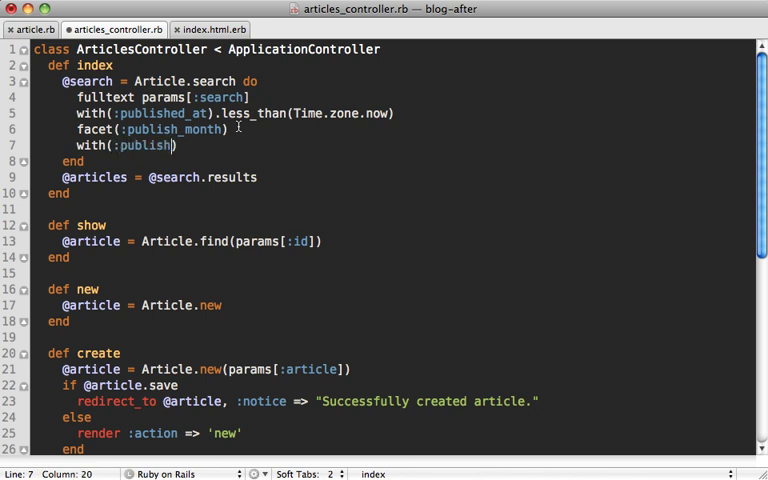
type("_month,")
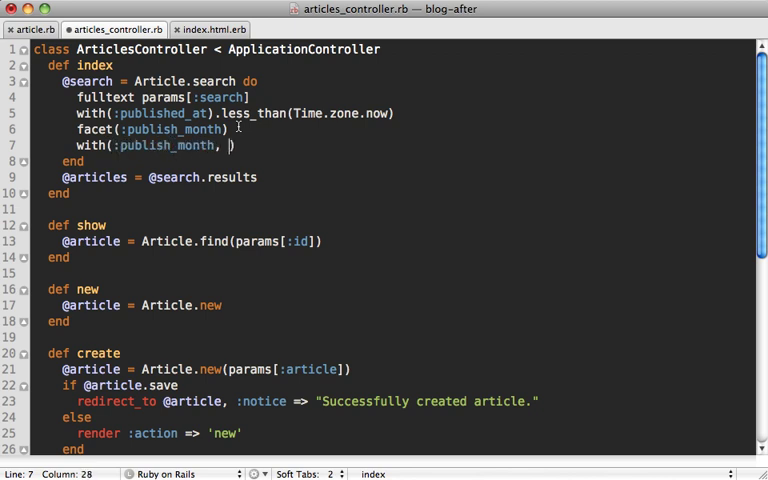
type("params[:month]) if params[:month].present?")
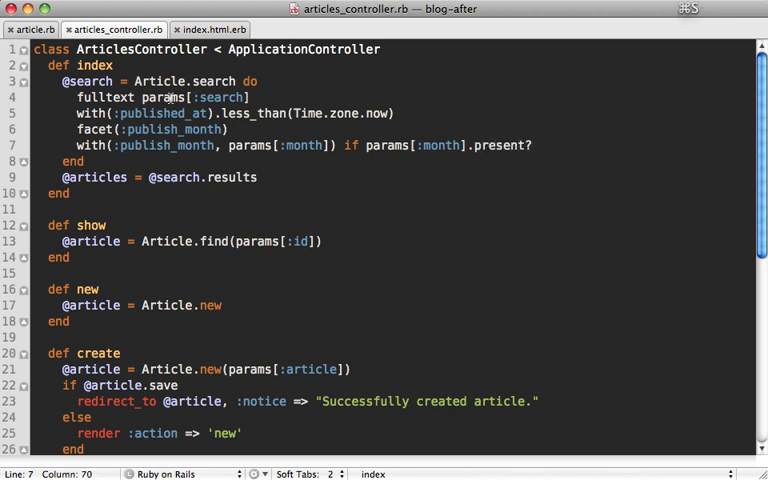
mouse_move(193, 159)
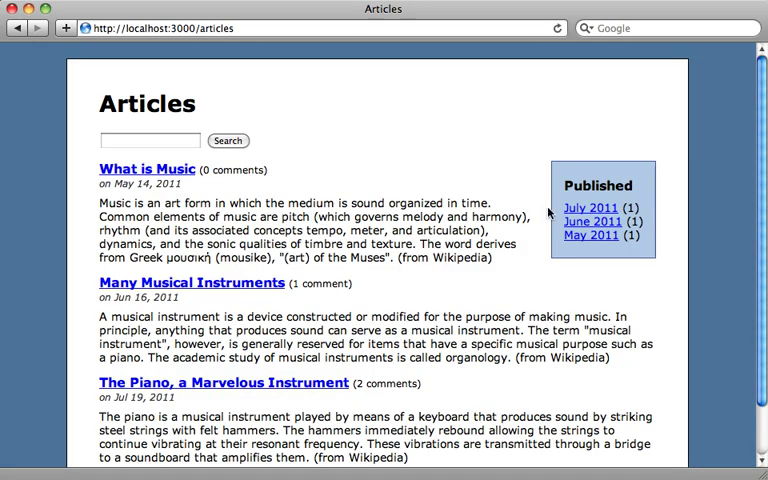
Step: Choose July 2011 in the Published box to show only the piano article
left_click(590, 207)
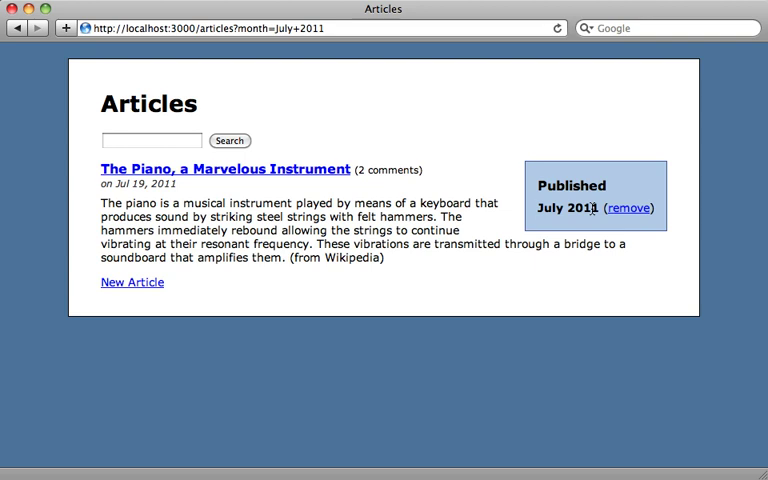
mouse_move(471, 141)
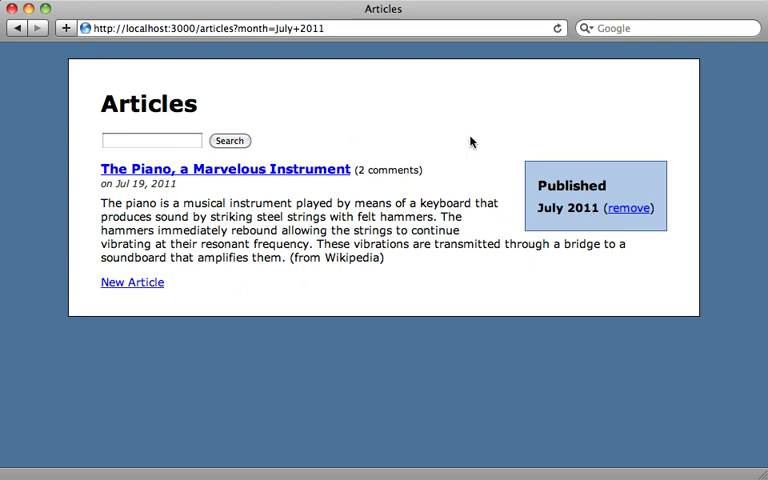
mouse_move(568, 213)
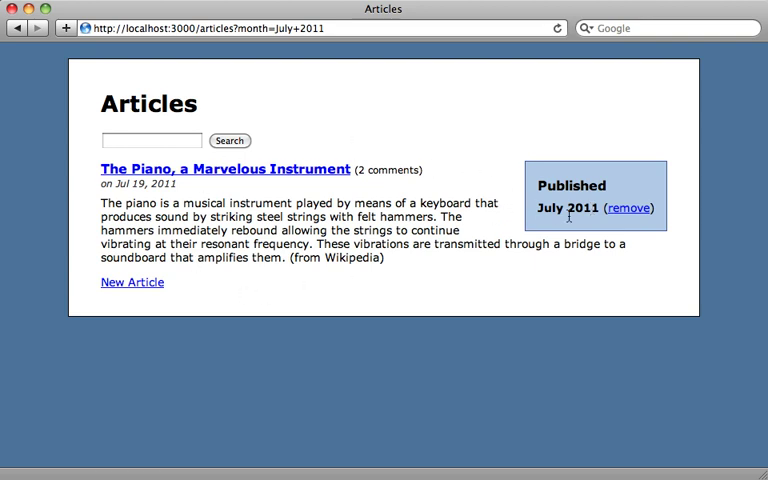
mouse_move(625, 208)
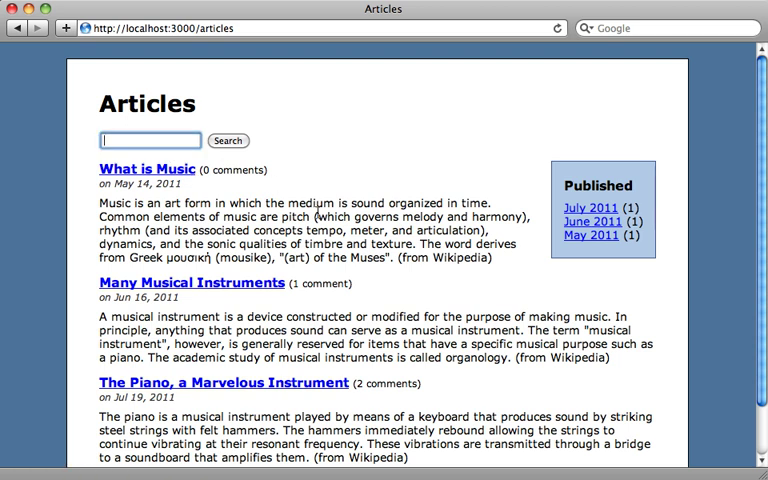
Step: Search the articles for 'piano'
type("piano")
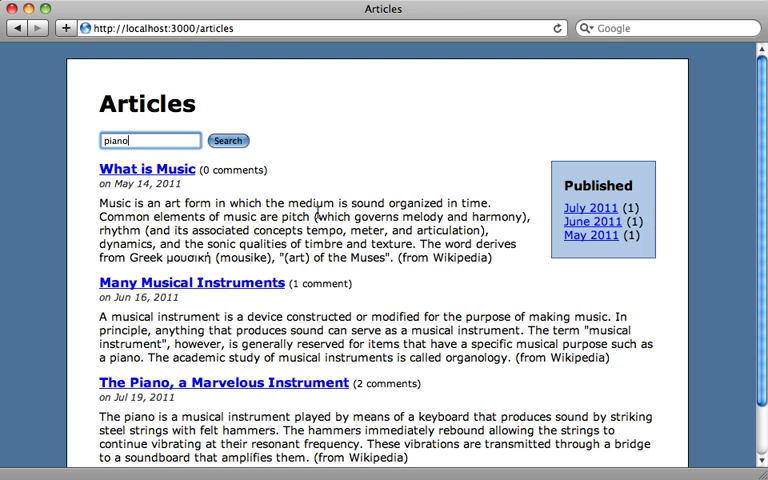
left_click(229, 140)
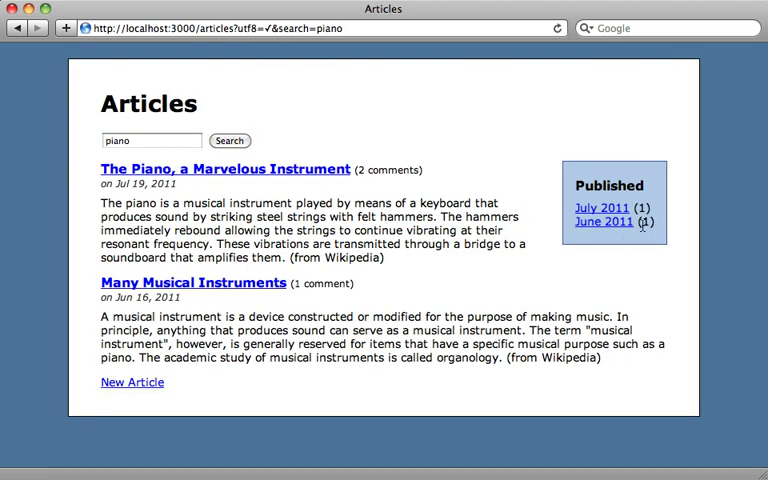